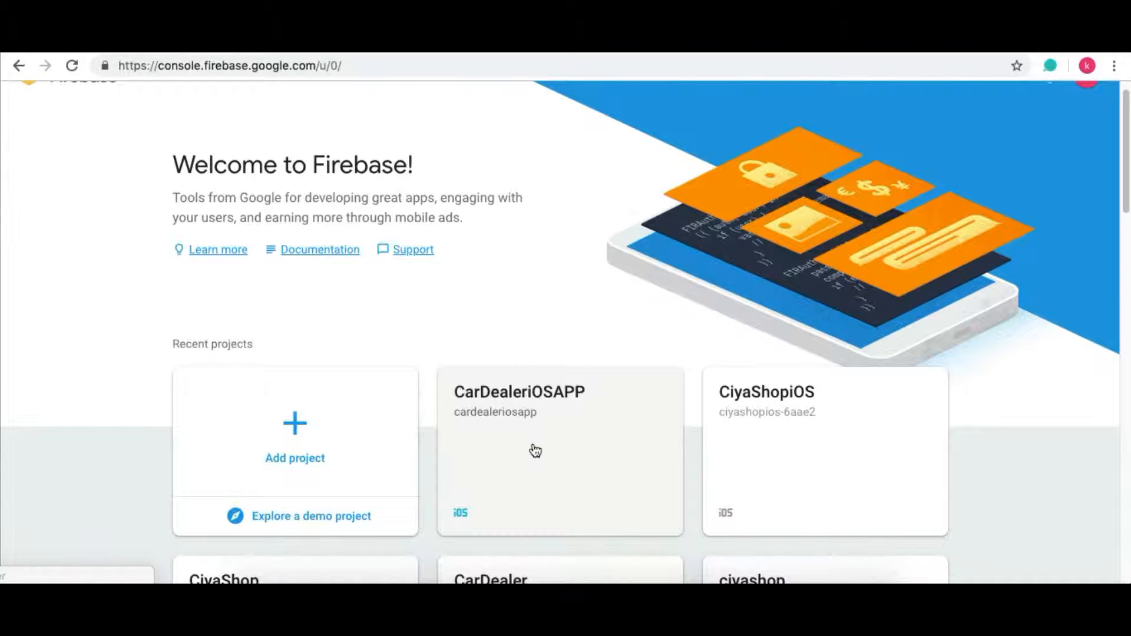
mouse_move(562, 474)
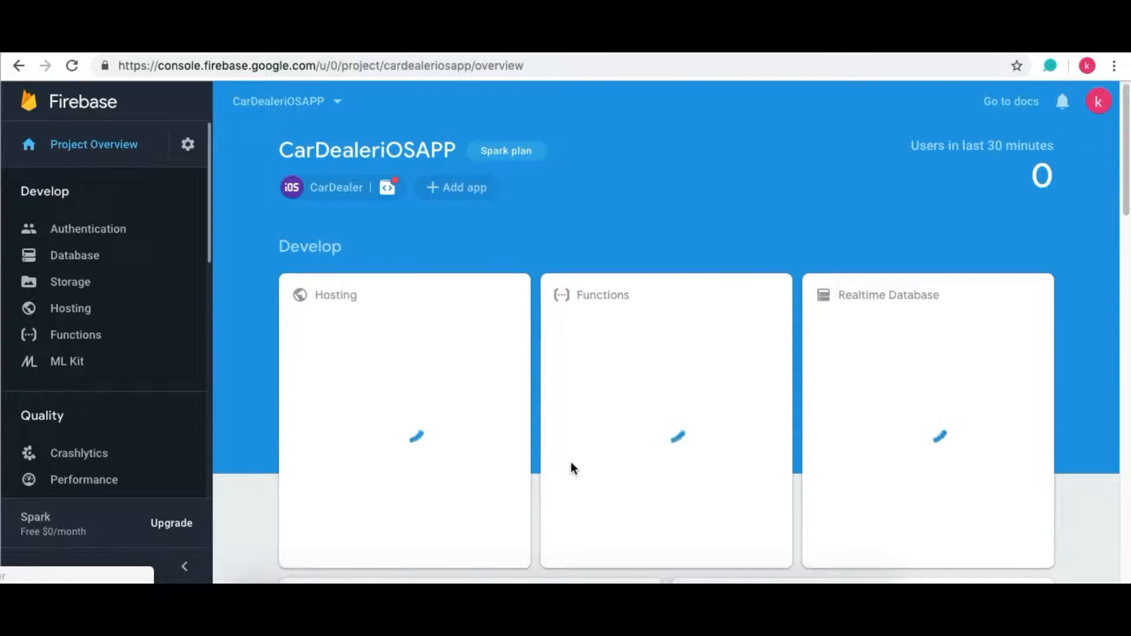
Show the CarDealer iOS app's details on the CarDealeriOSAPP project overview.
left_click(336, 188)
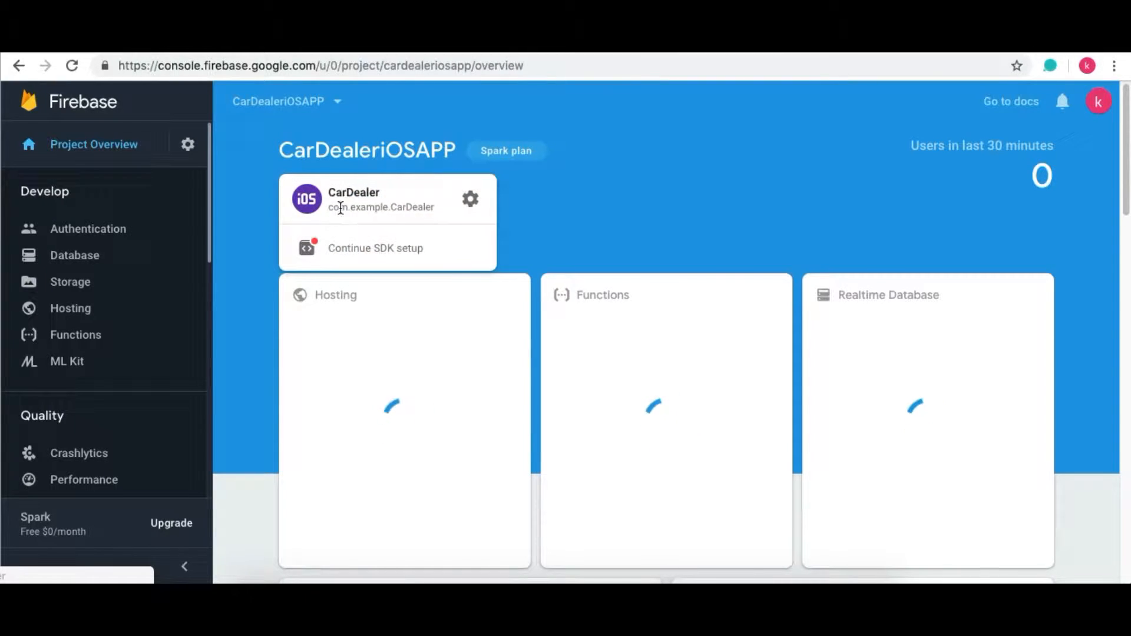
View the CarDealer iOS app's settings and select its App Store ID and Team ID values.
left_click(470, 198)
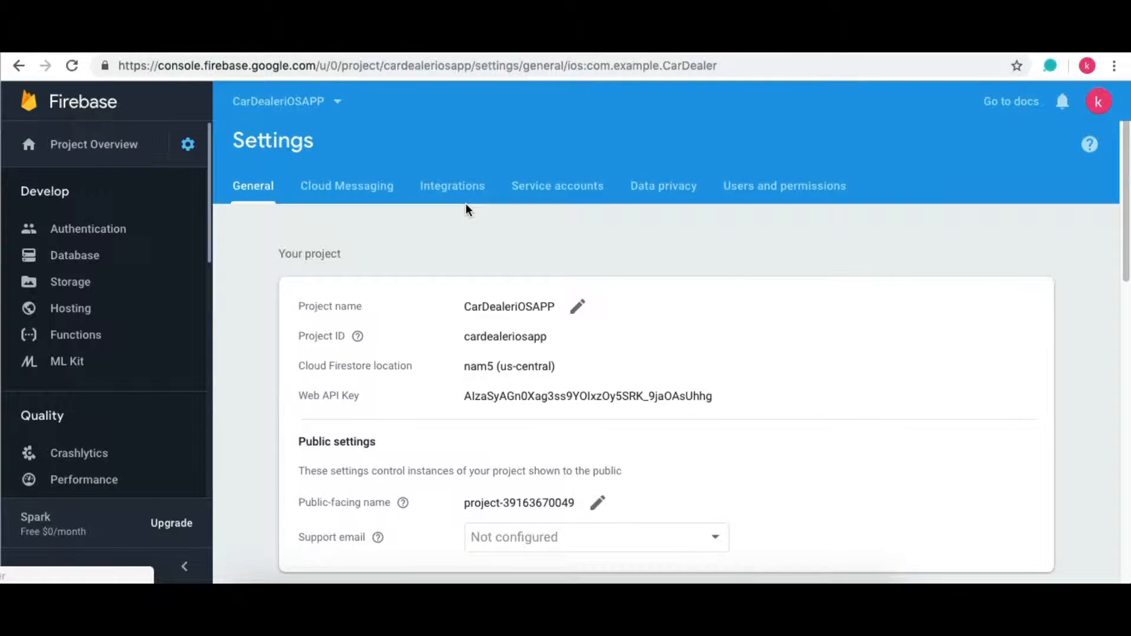
scroll("down", 3)
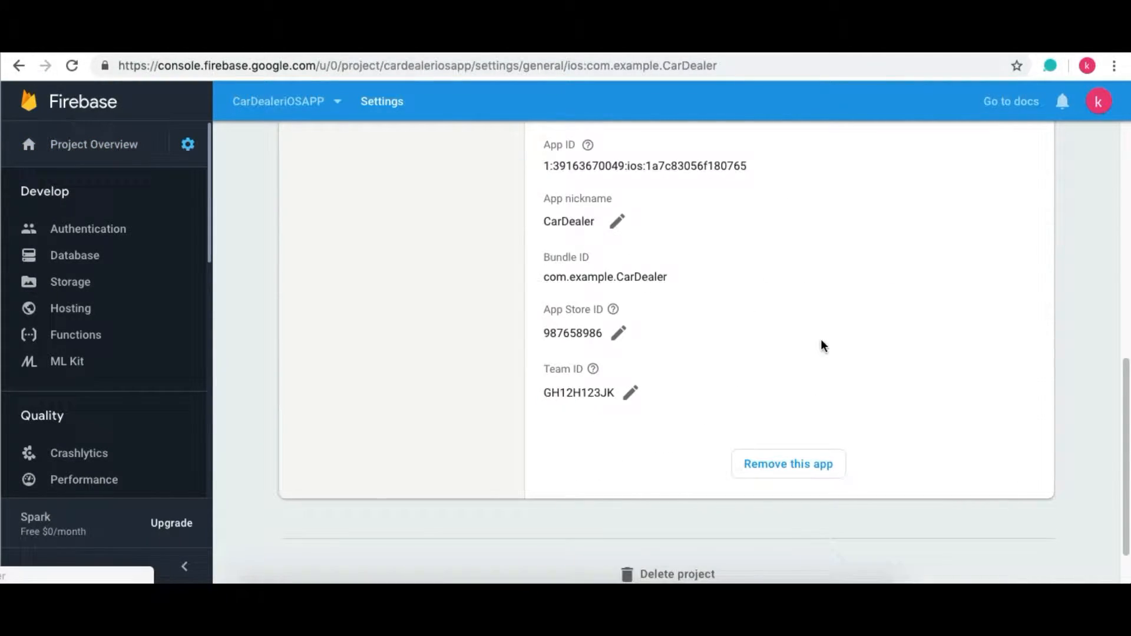
double_click(572, 332)
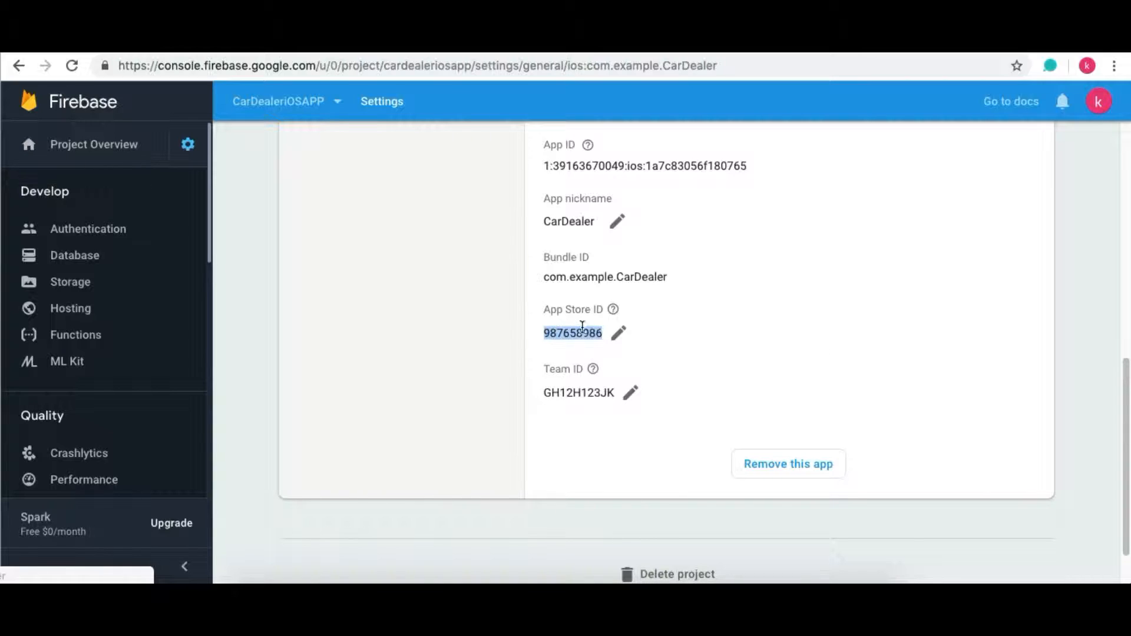
double_click(577, 392)
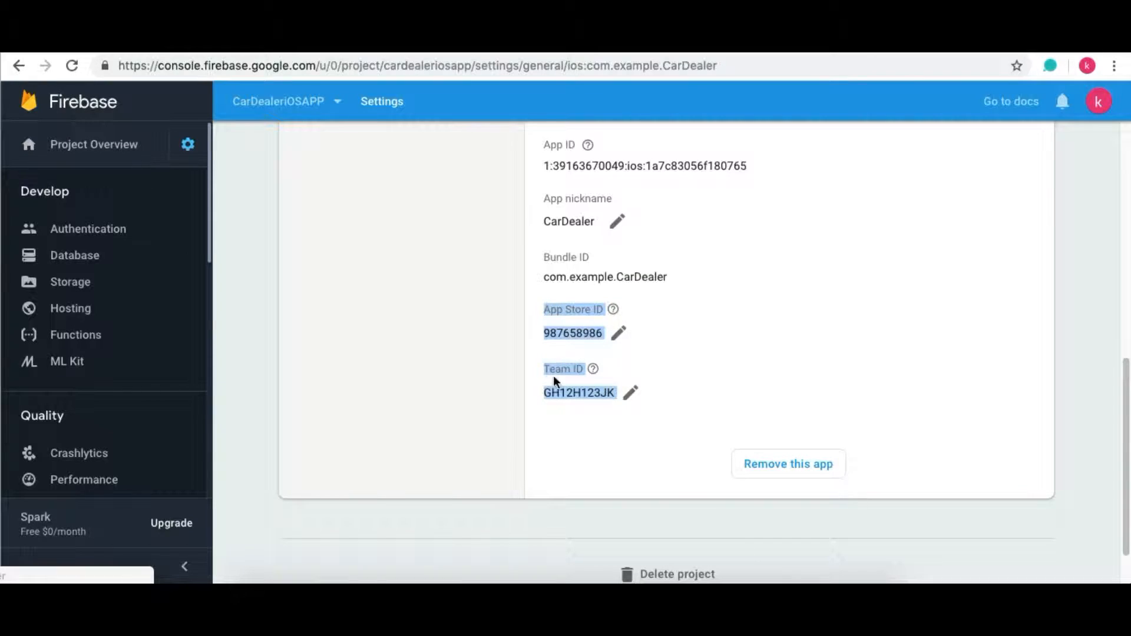
mouse_move(581, 387)
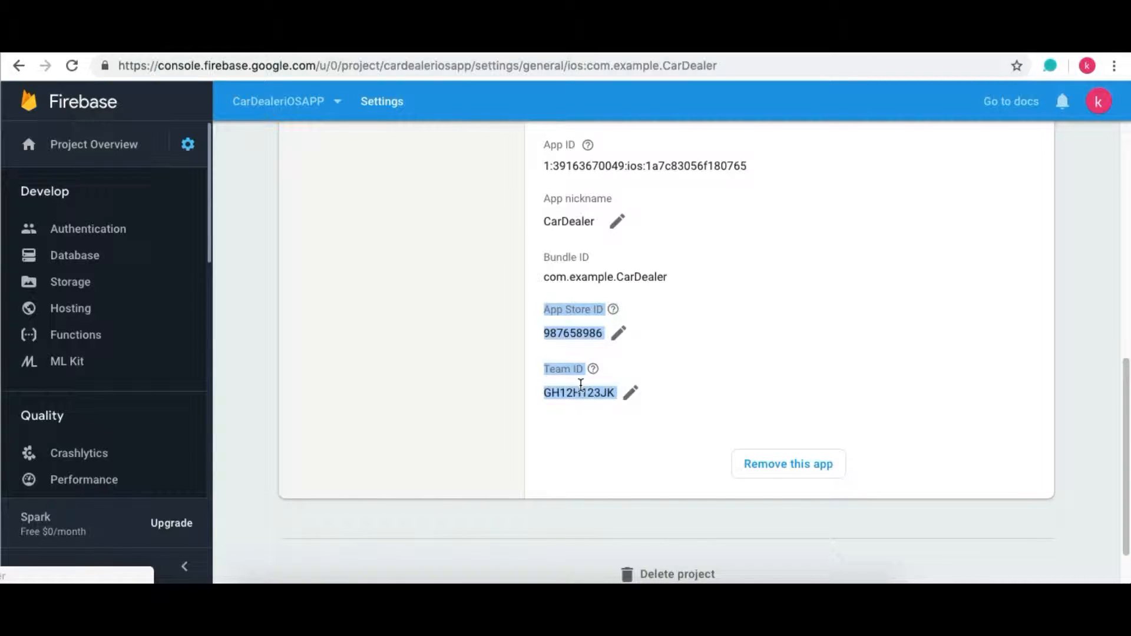
Go to the Dynamic Links section under Grow in the project sidebar.
scroll("down", 3)
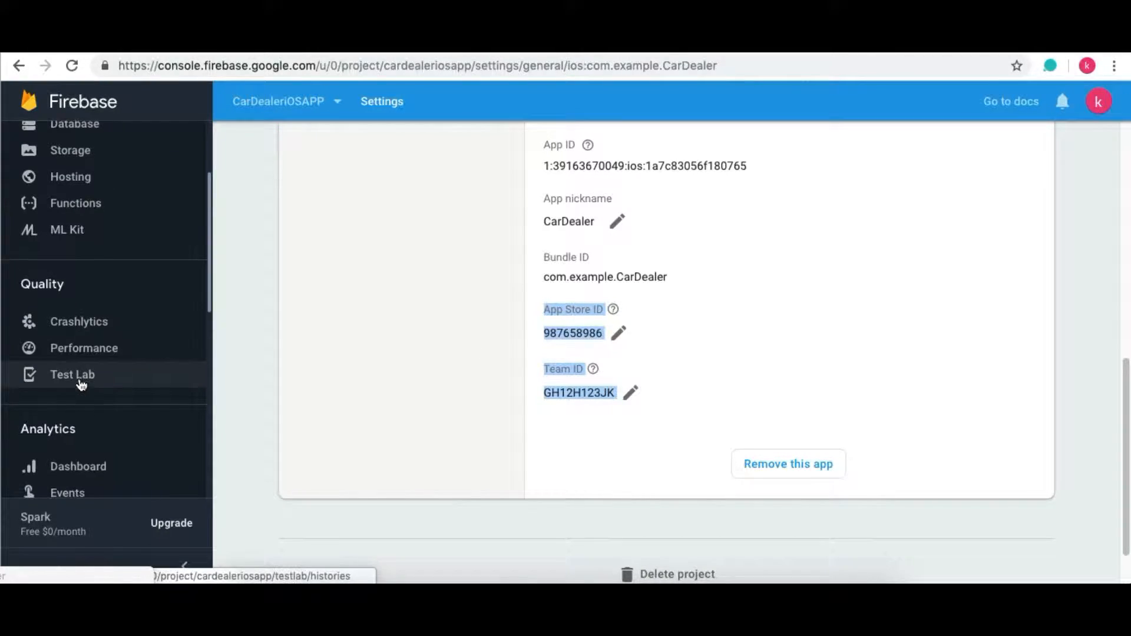
scroll("down", 3)
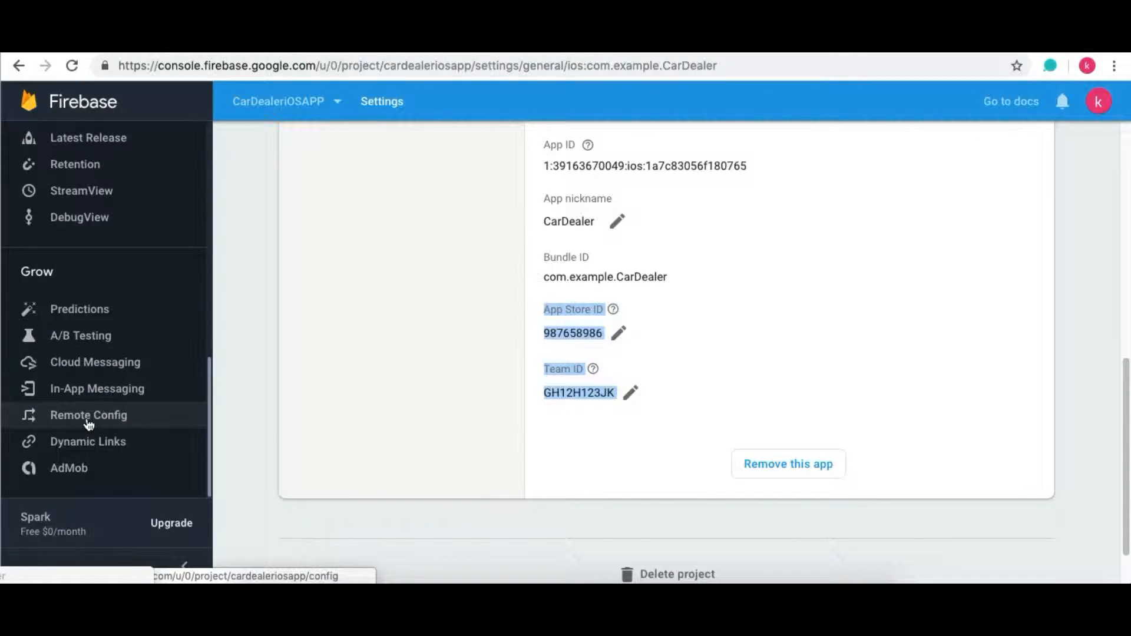
mouse_move(144, 452)
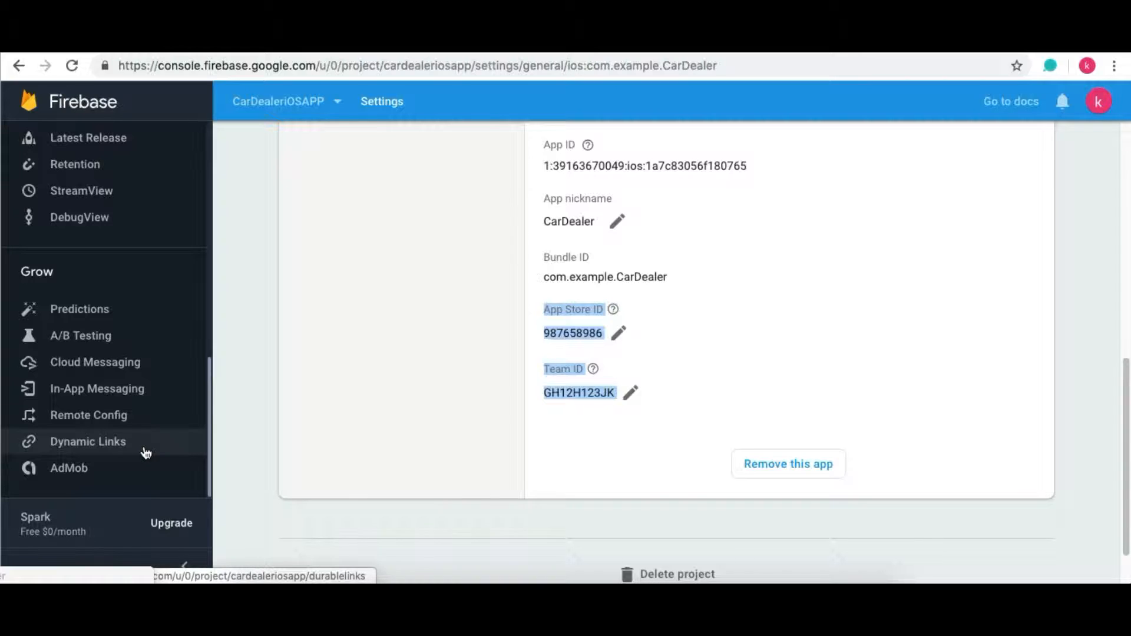
left_click(87, 441)
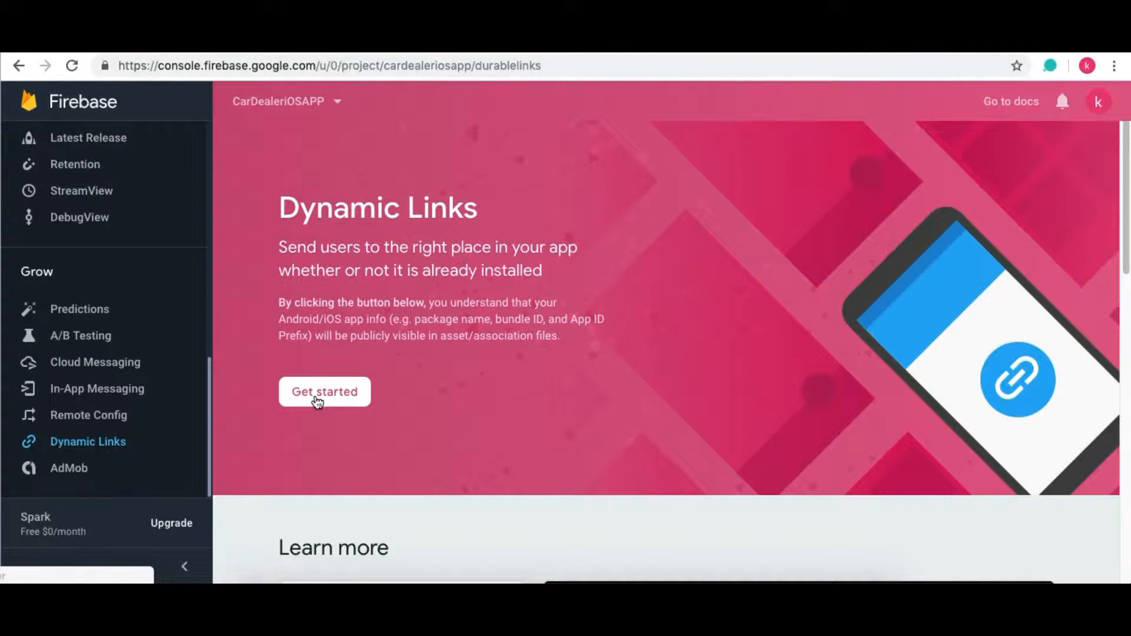
Start Dynamic Links setup with exampleCarDealerTest.page.link as the URL prefix domain.
left_click(324, 391)
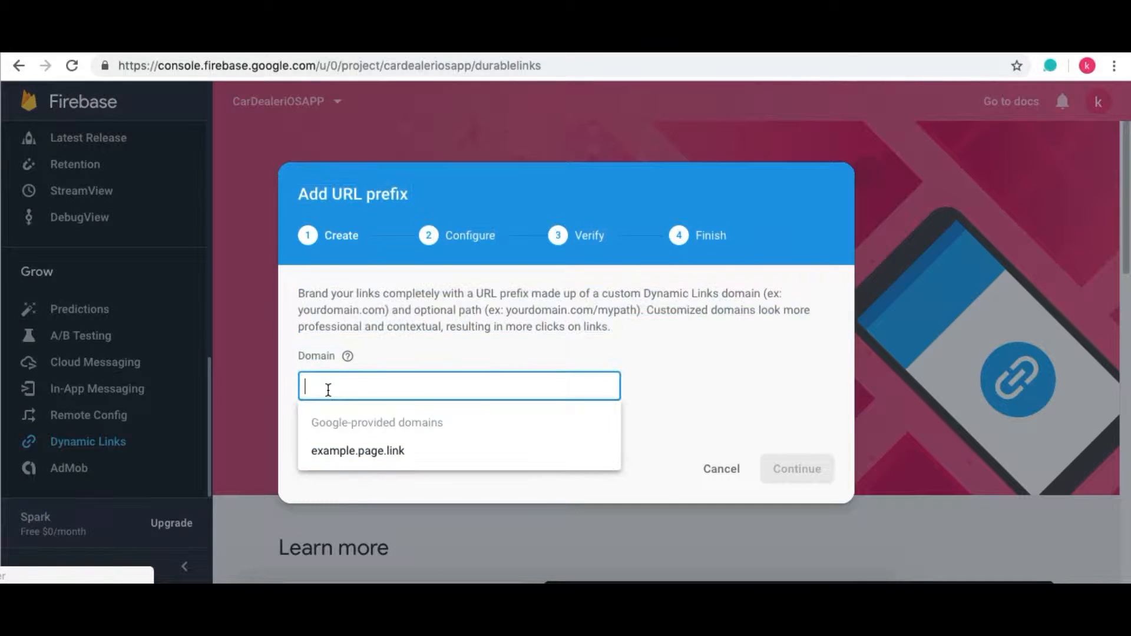
type("e")
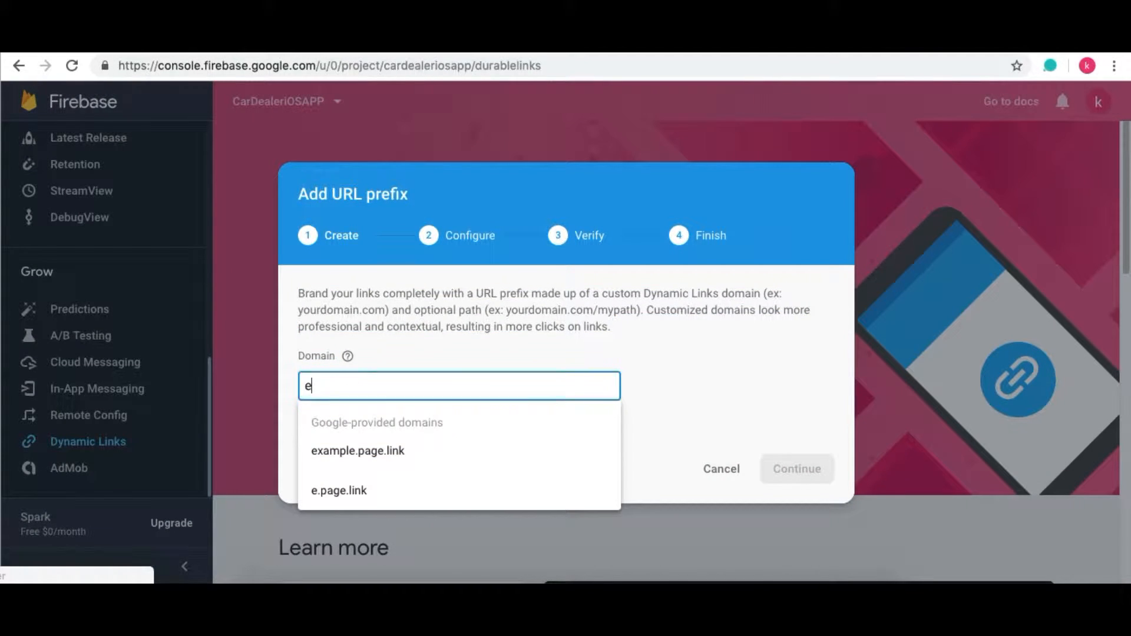
type("xample")
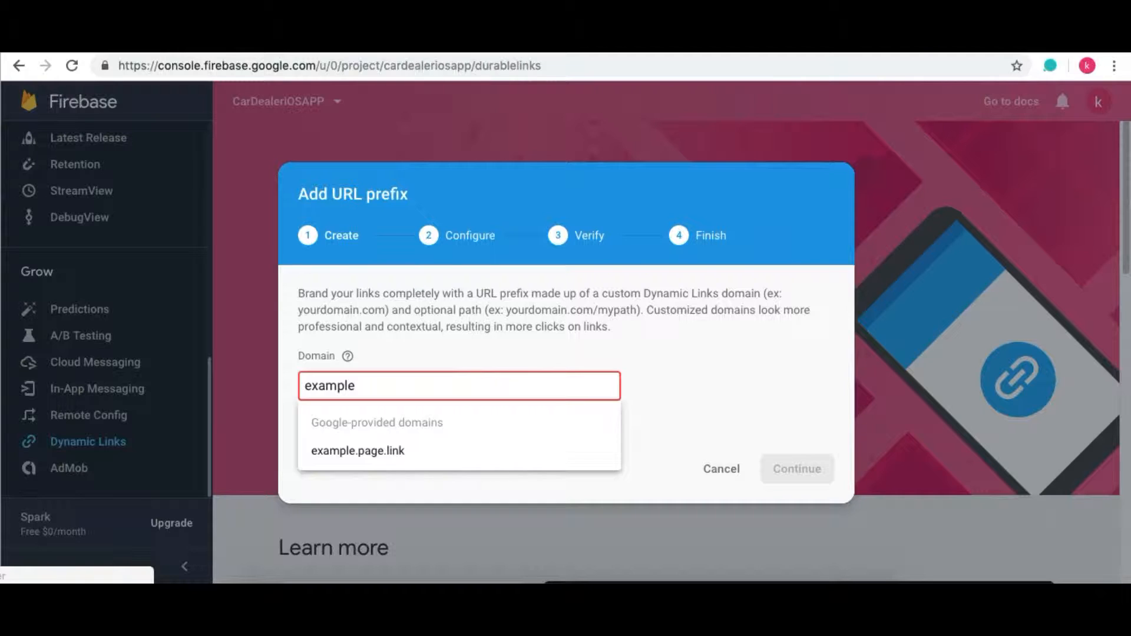
type("CarDea")
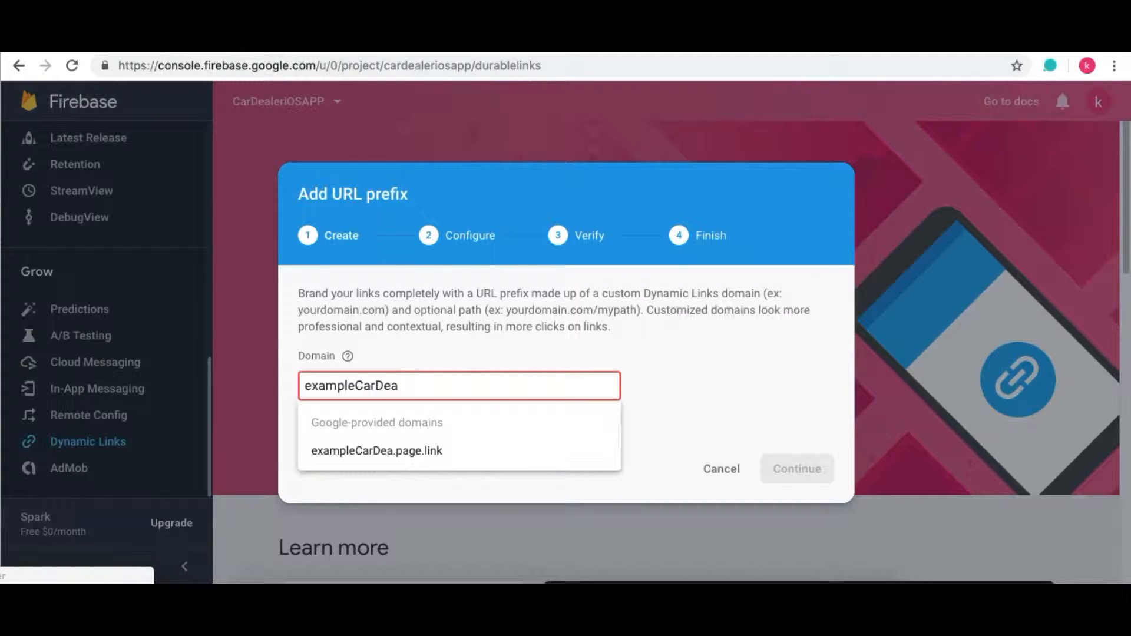
type("lerTest")
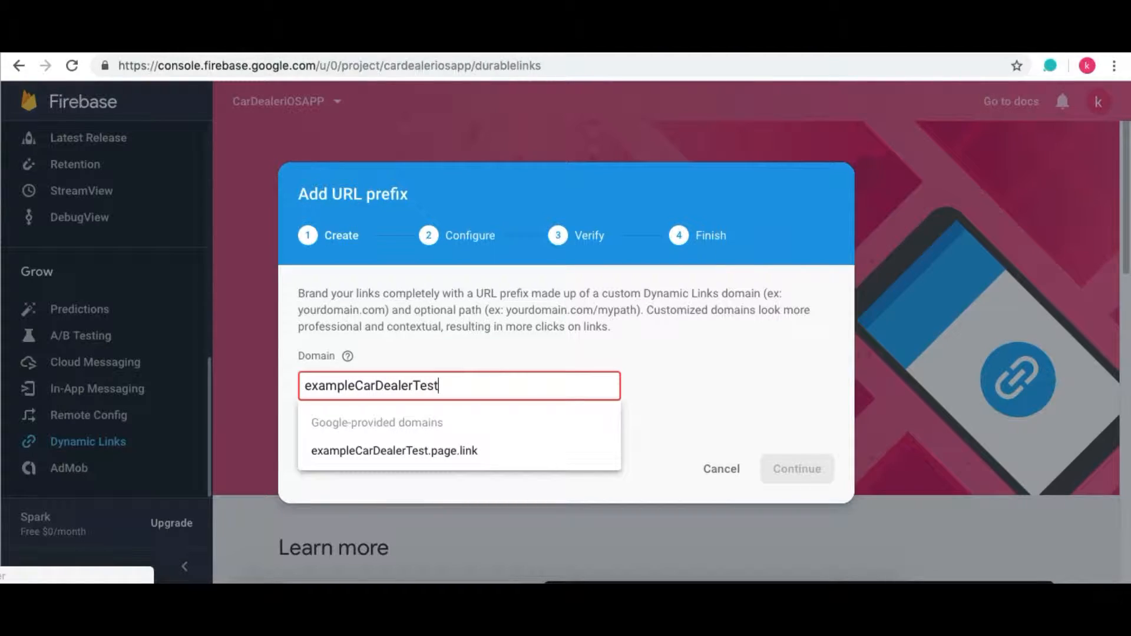
type(".")
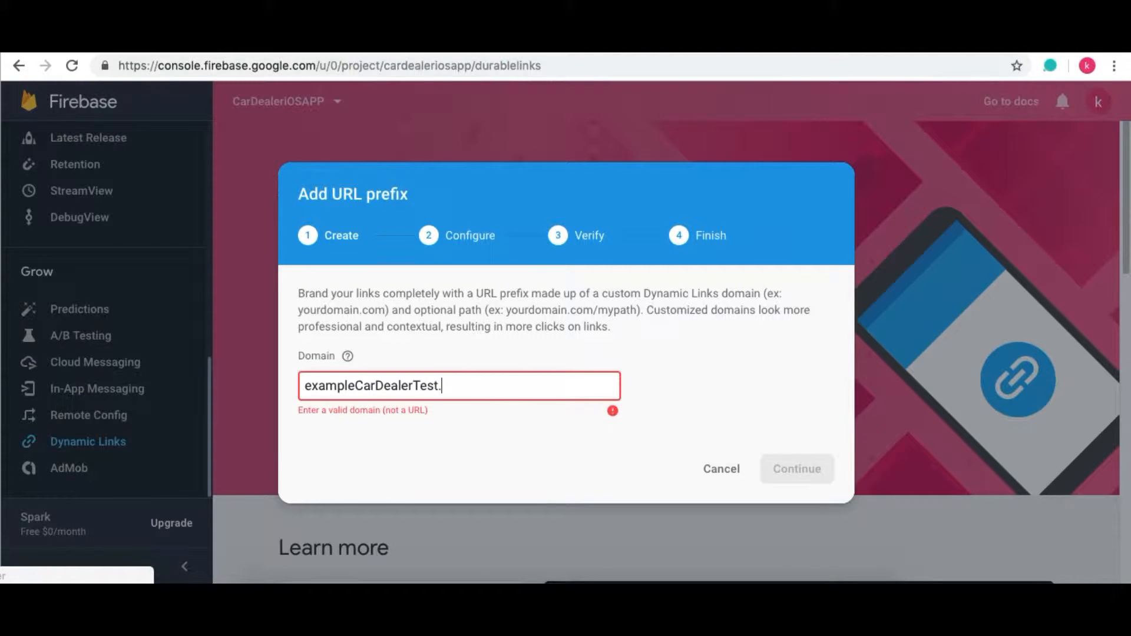
type("page.link")
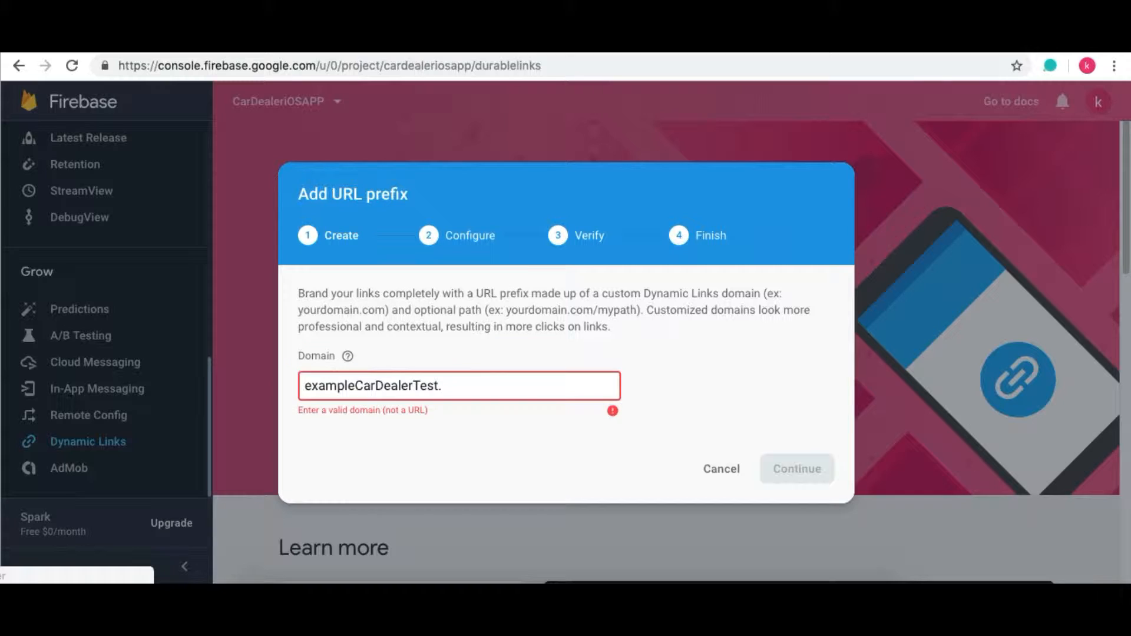
key("Backspace")
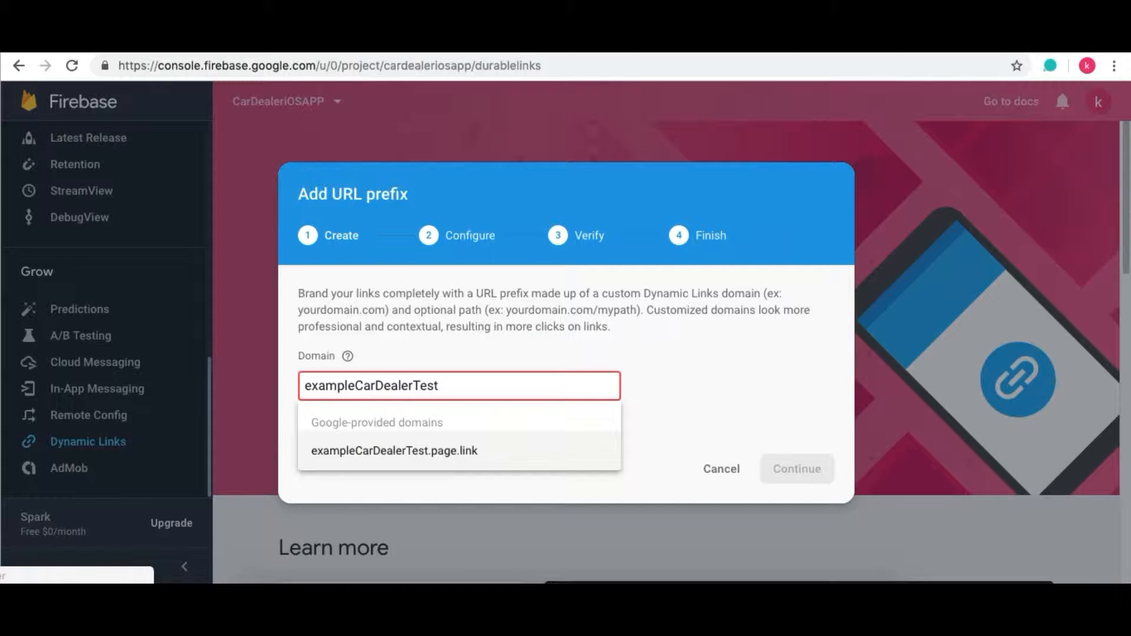
left_click(393, 450)
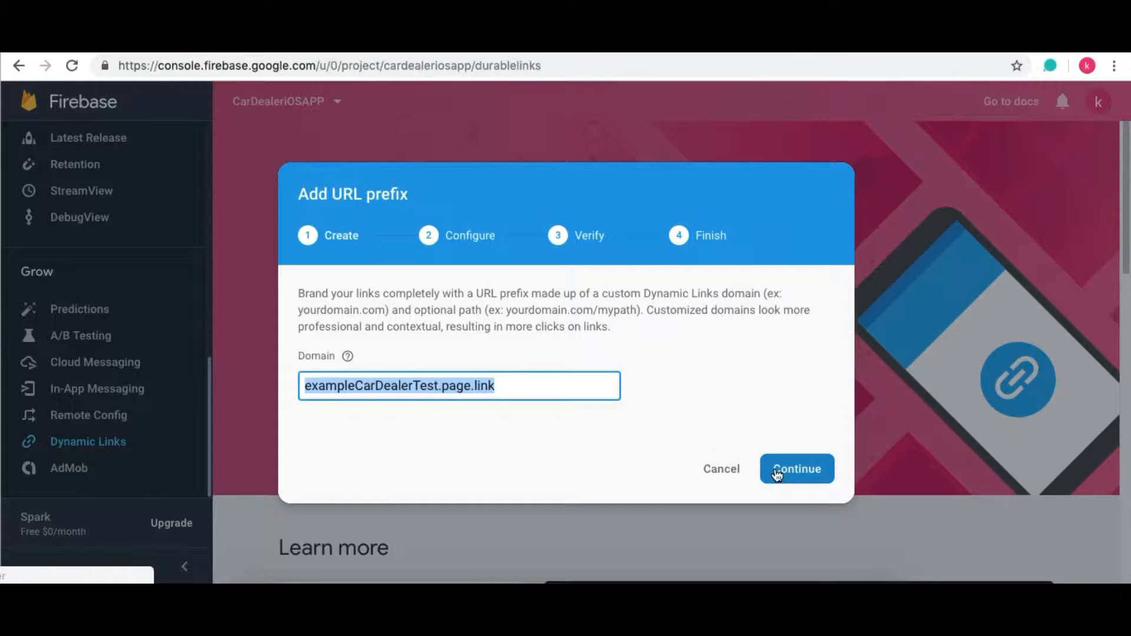
Verify and finish adding the exampleCarDealerTest.page.link URL prefix.
left_click(795, 469)
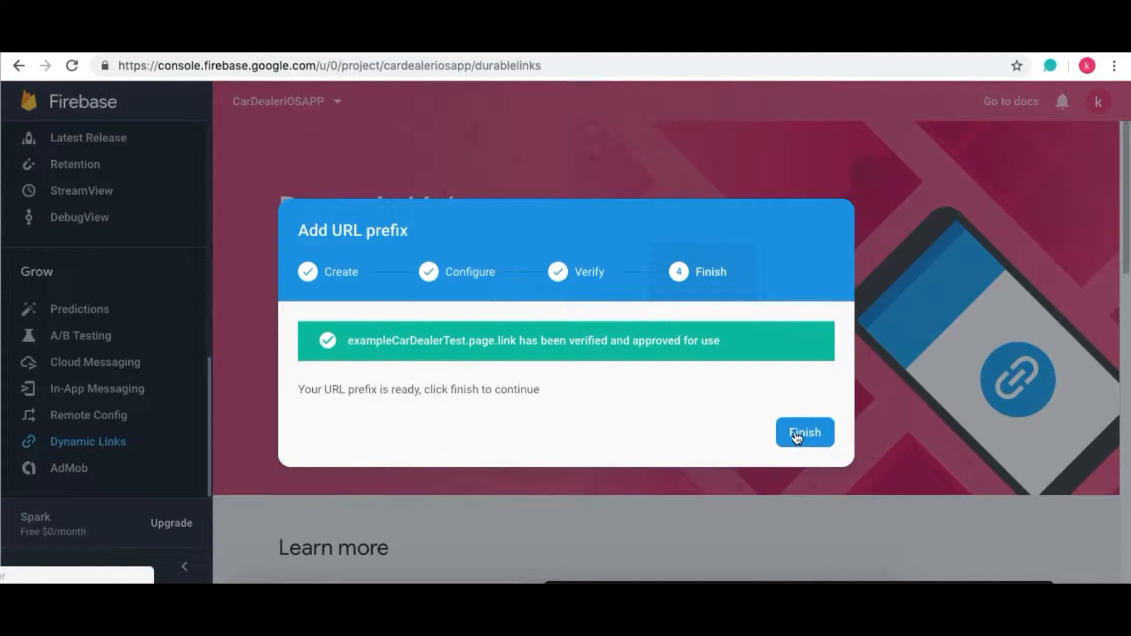
left_click(804, 433)
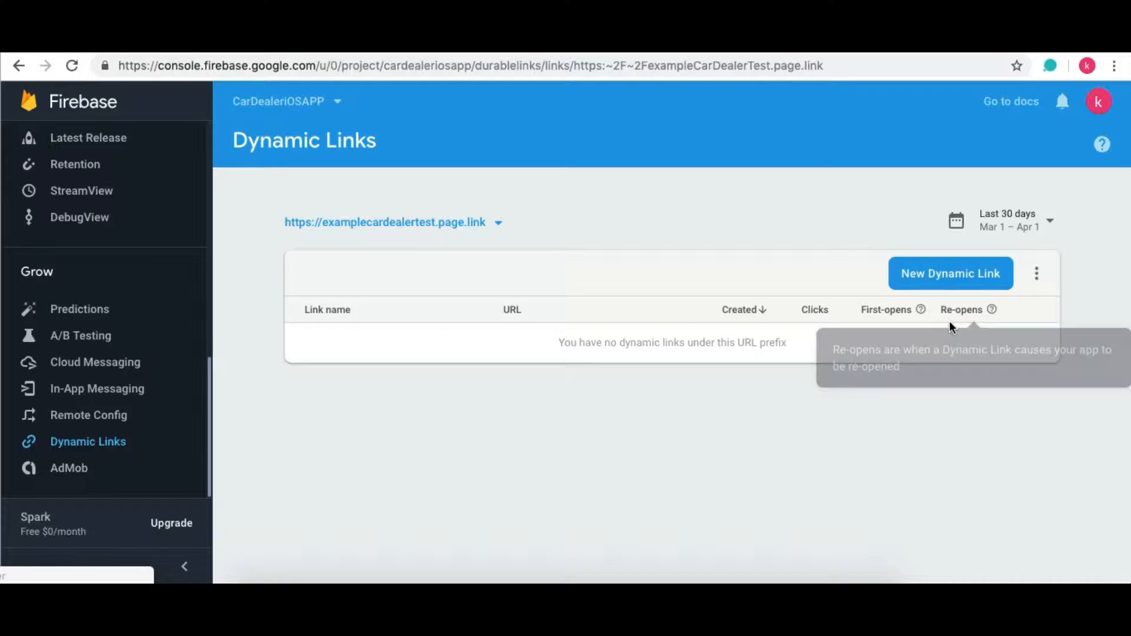
mouse_move(972, 278)
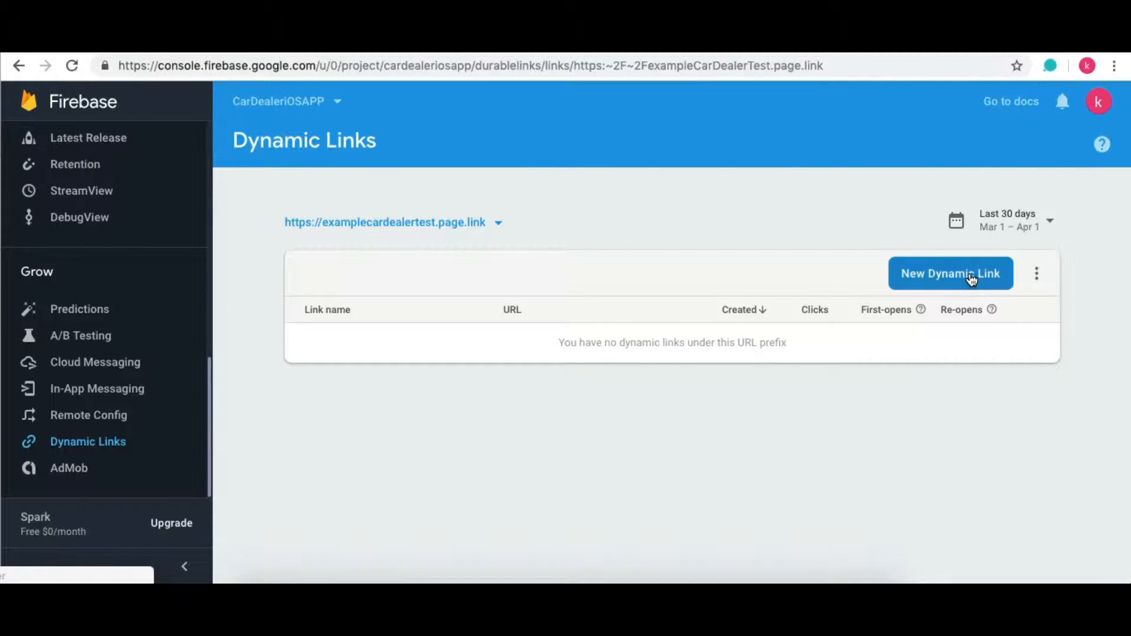
Start a new dynamic link with short URL exampleCarDealerTest.page.link/u9DC.
left_click(949, 274)
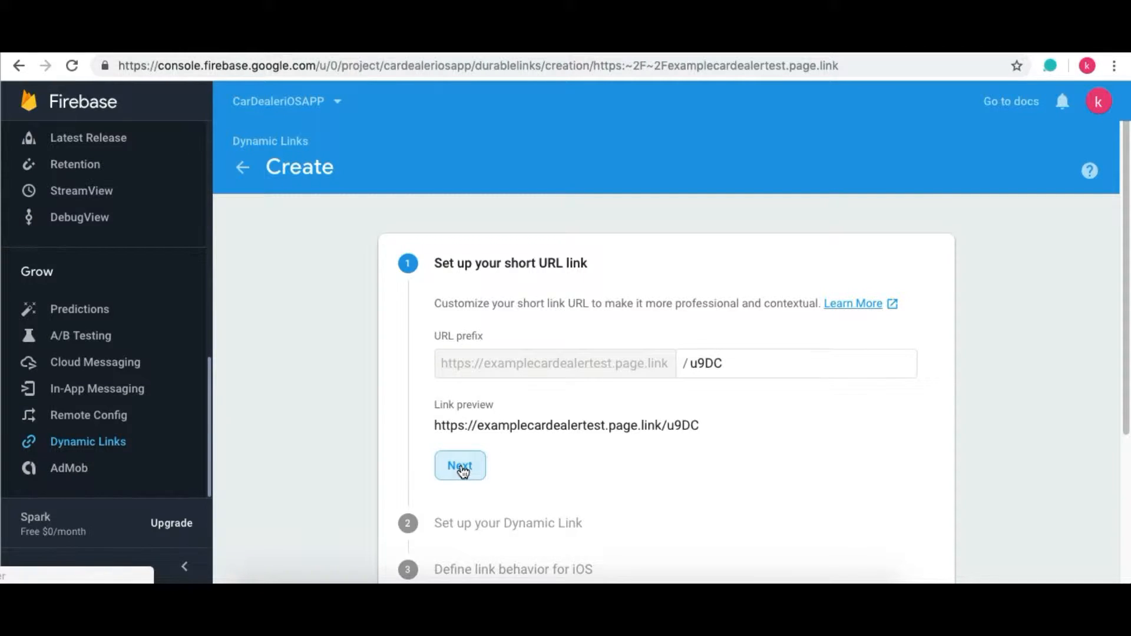
left_click(459, 465)
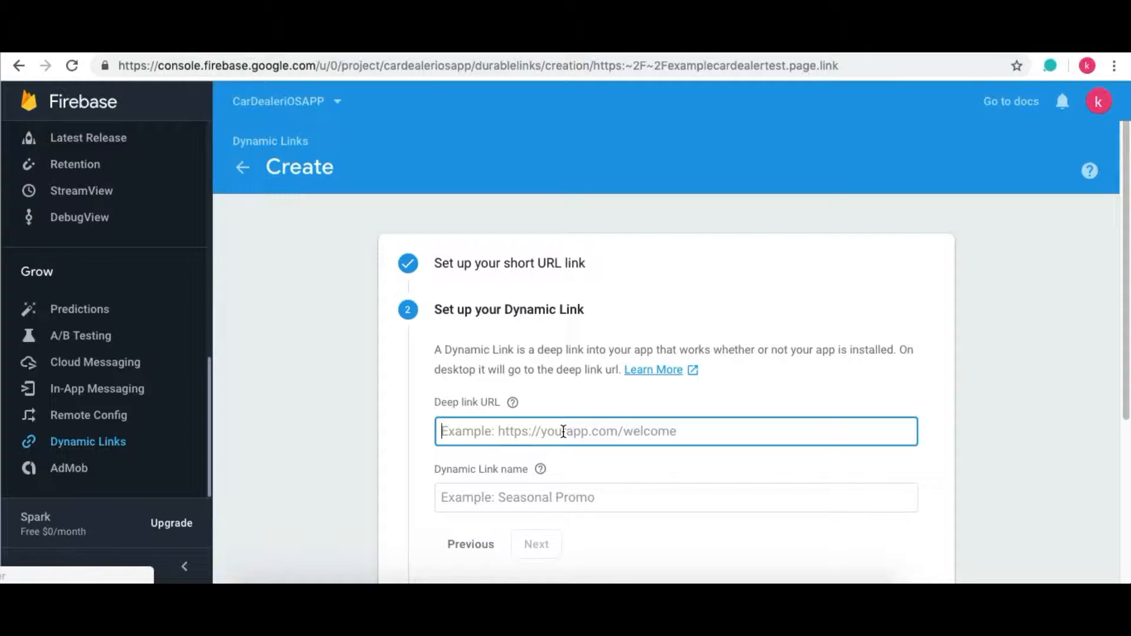
type("htp")
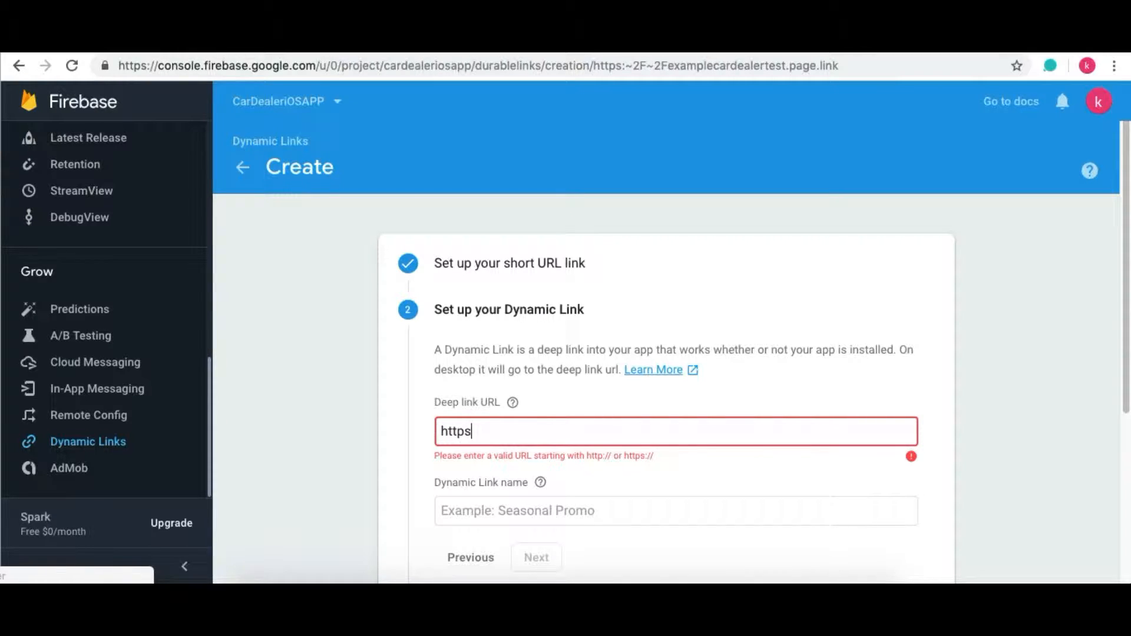
type("\\\\")
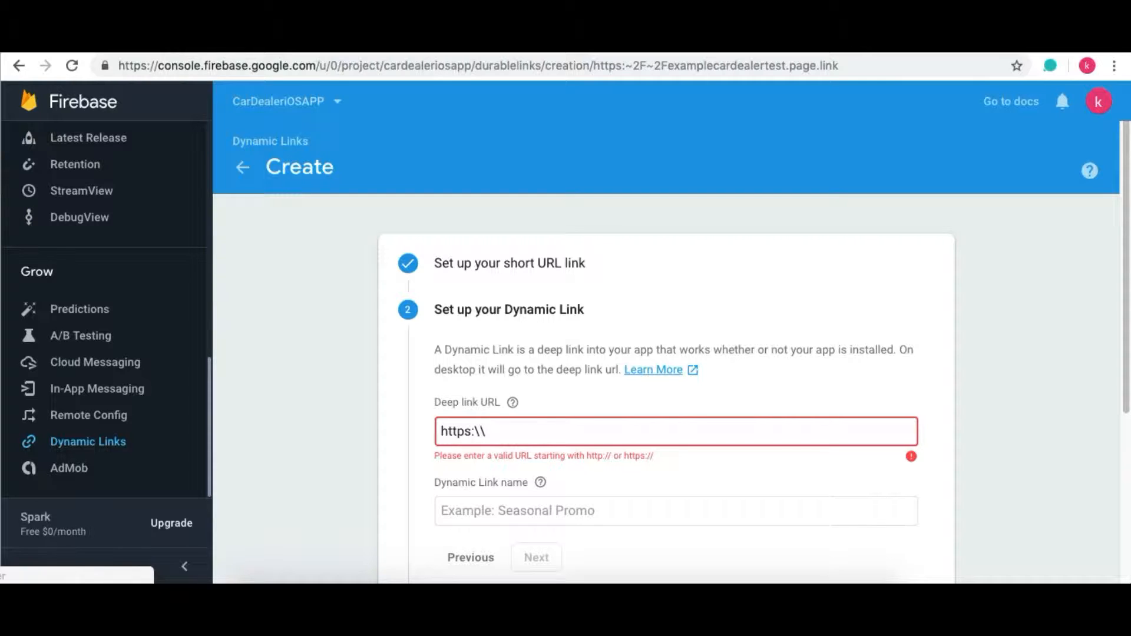
type("www.e")
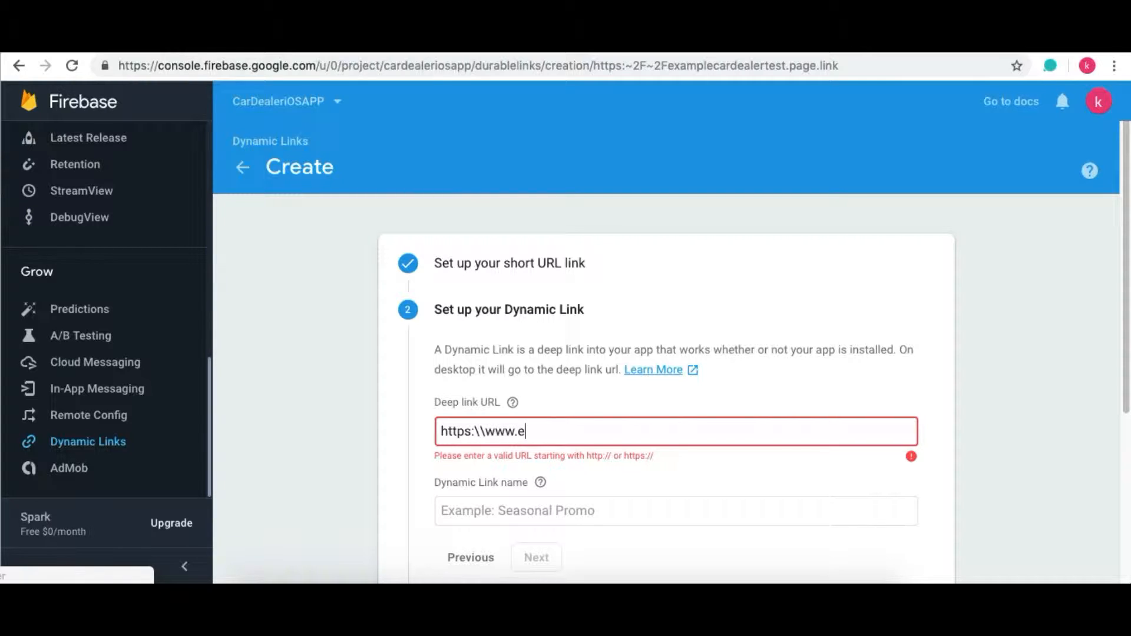
type("xample.")
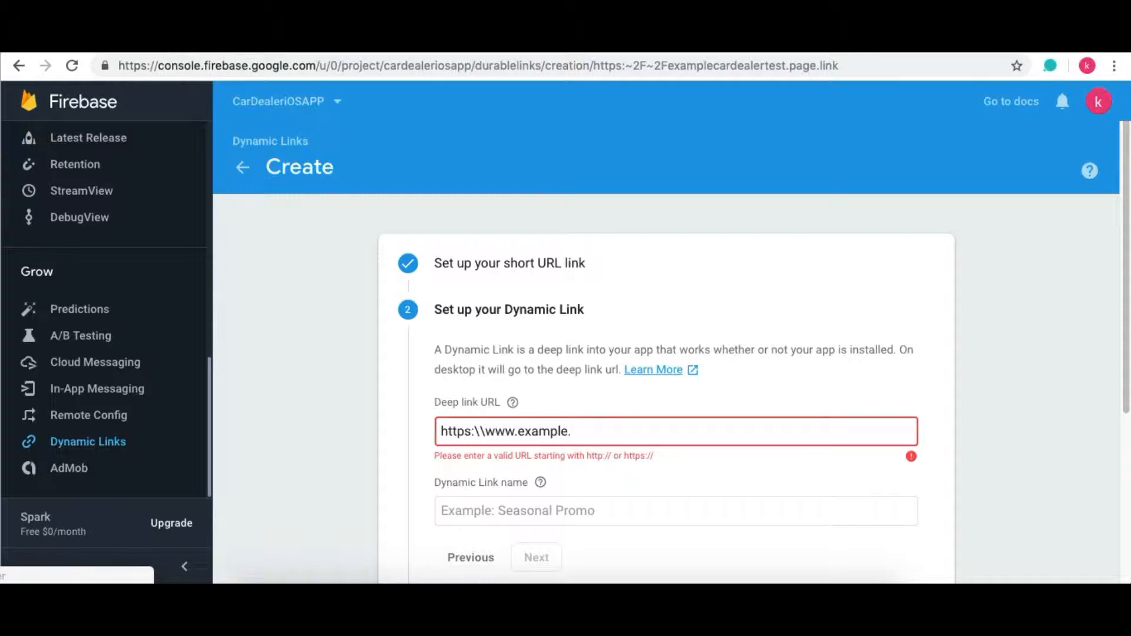
type("com")
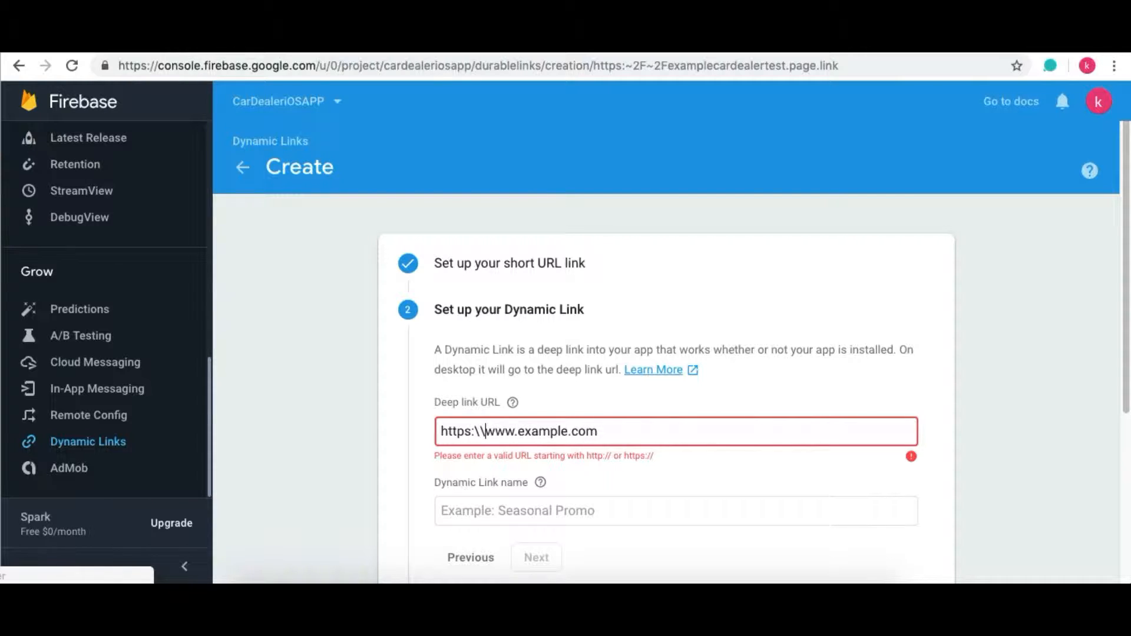
key("Backspace")
type("//")
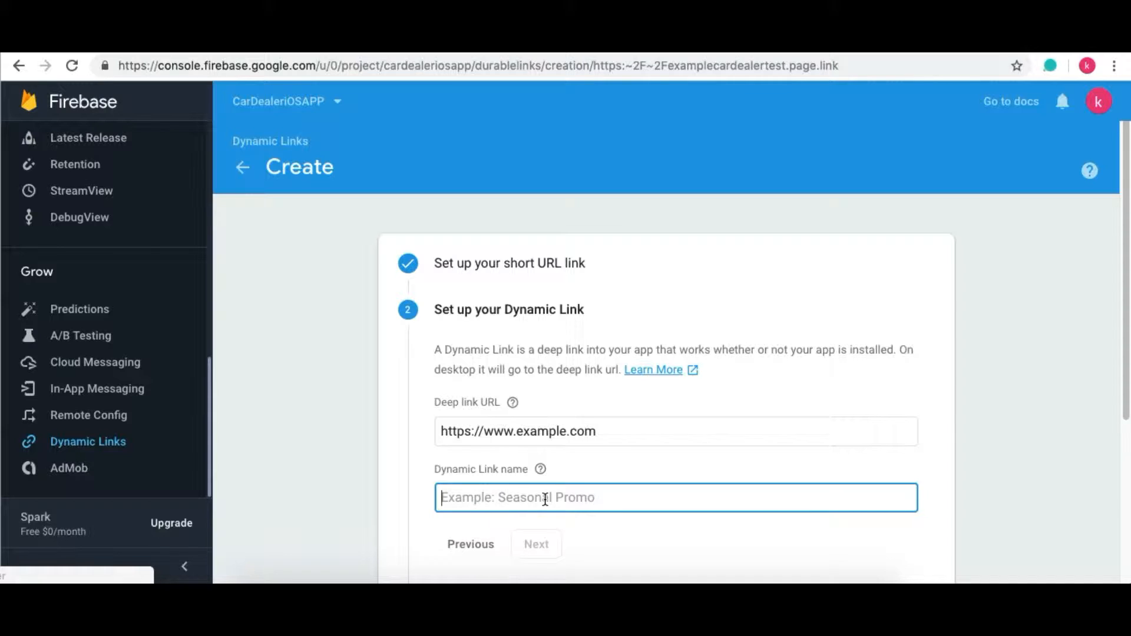
type("test")
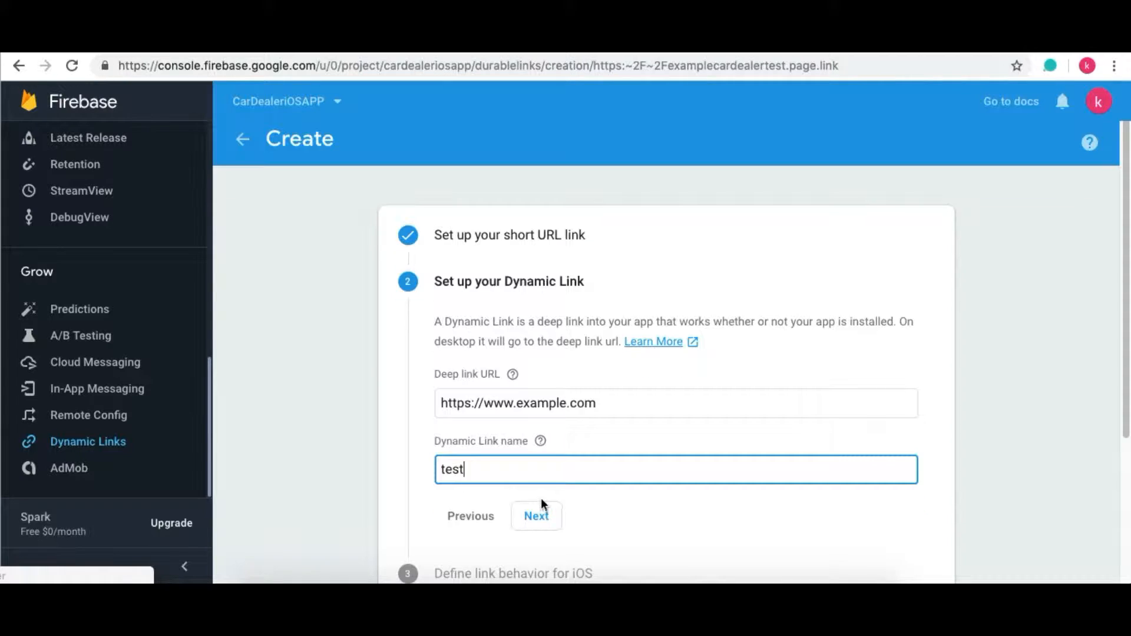
Set iOS links to open in the com.example.CarDealer app and continue to Android behavior.
left_click(535, 516)
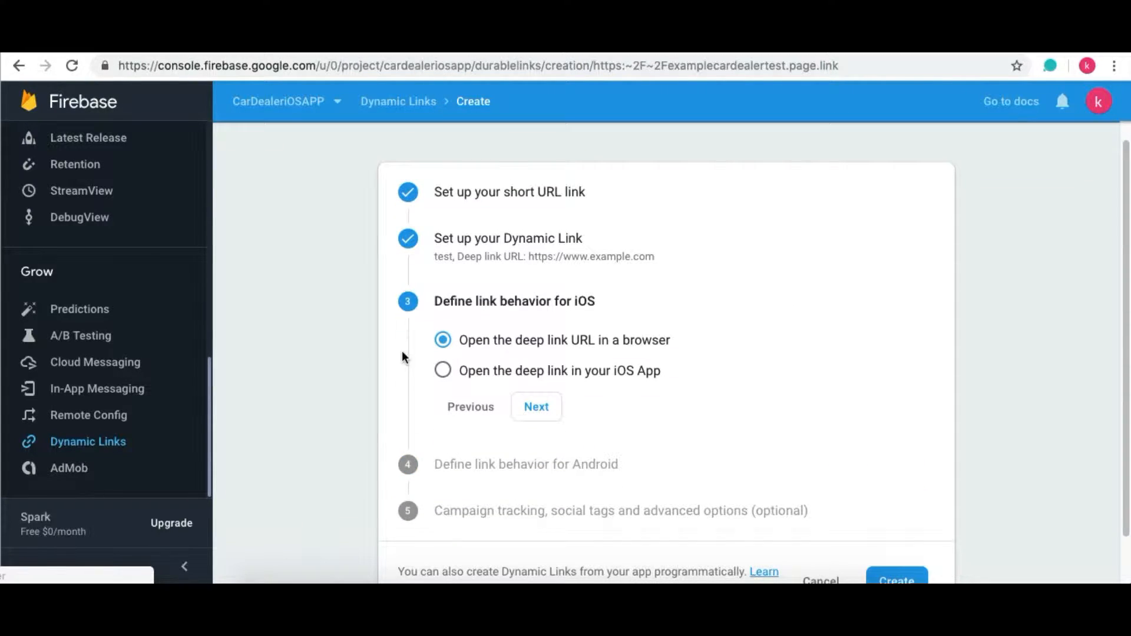
mouse_move(516, 342)
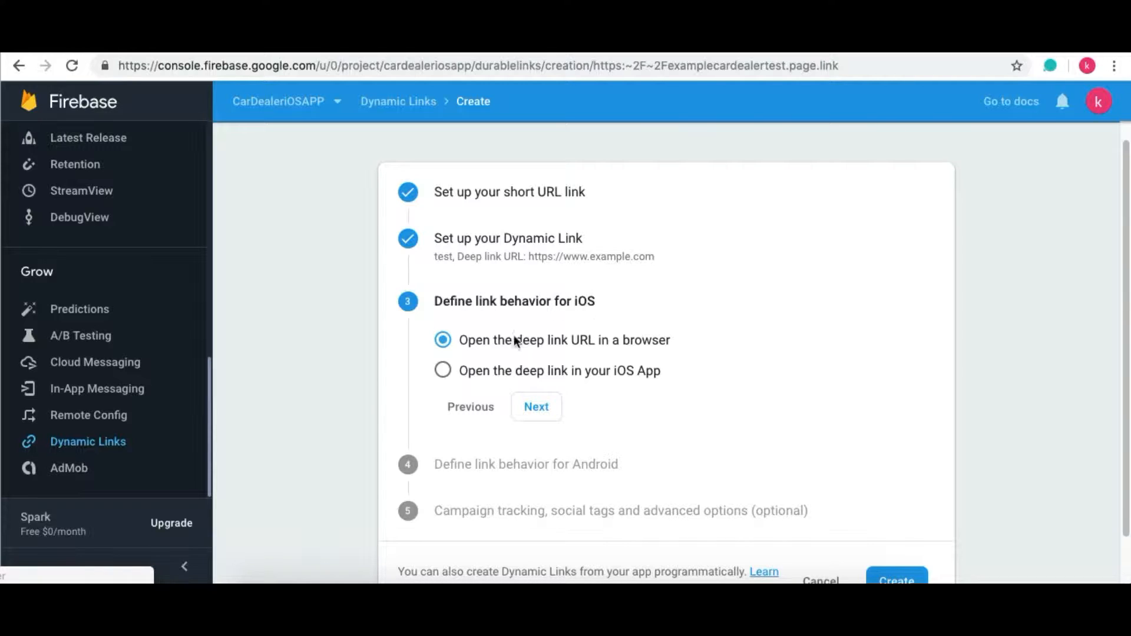
mouse_move(643, 357)
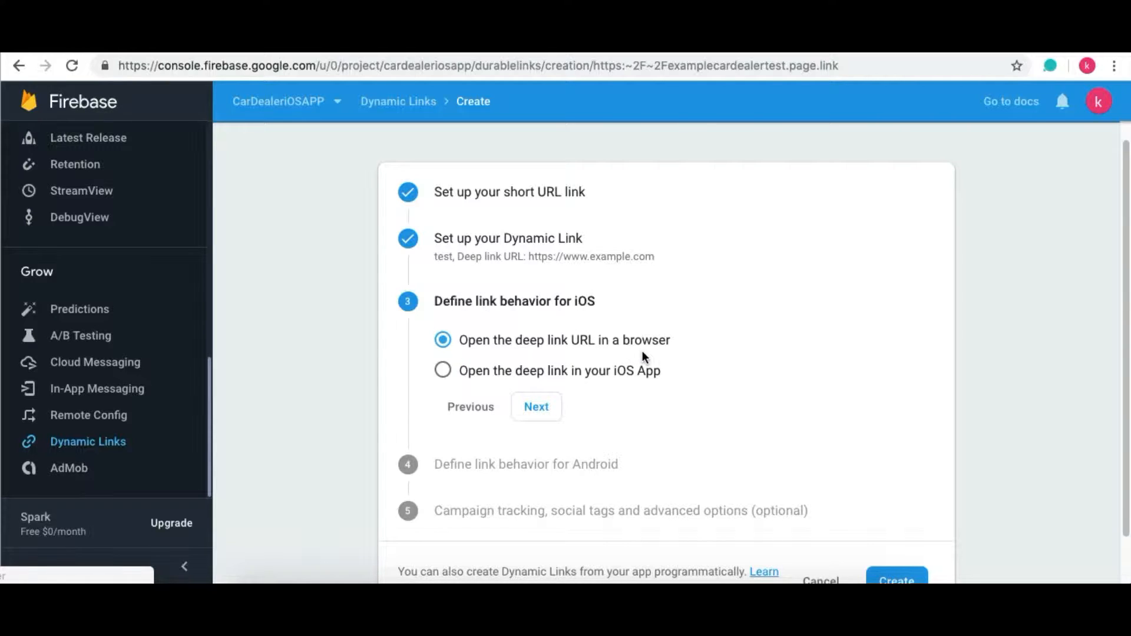
mouse_move(481, 384)
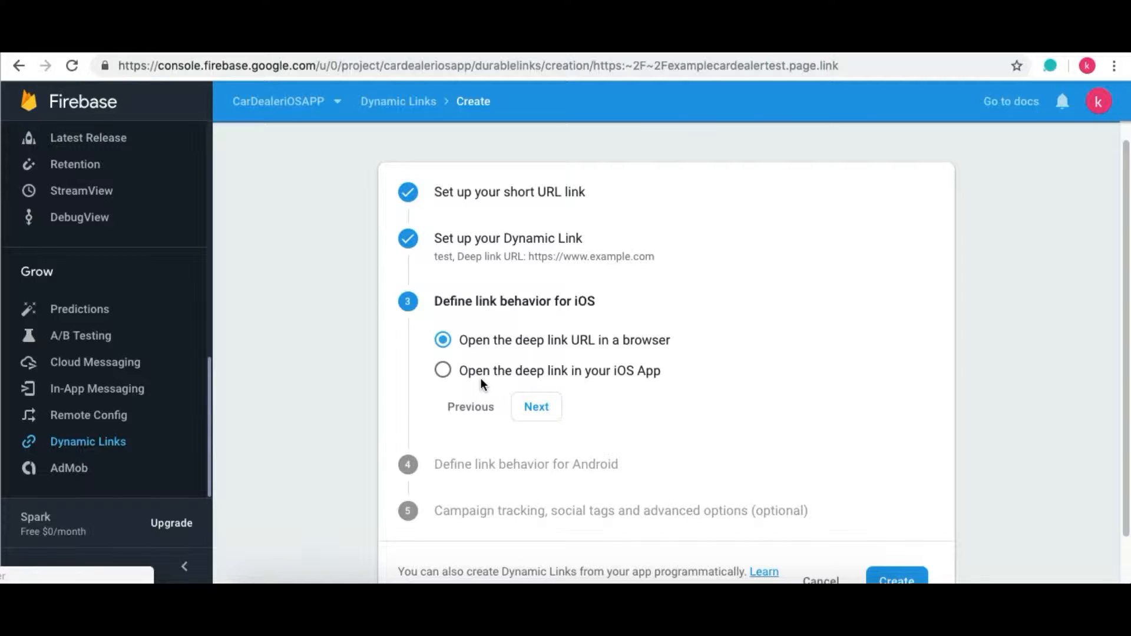
left_click(442, 370)
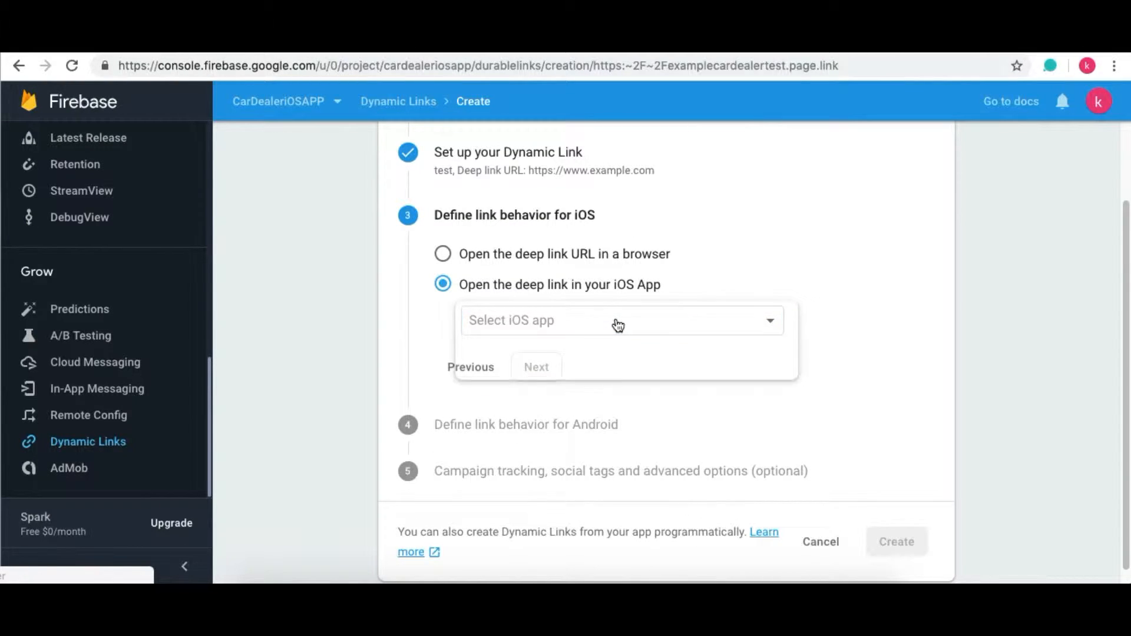
left_click(621, 321)
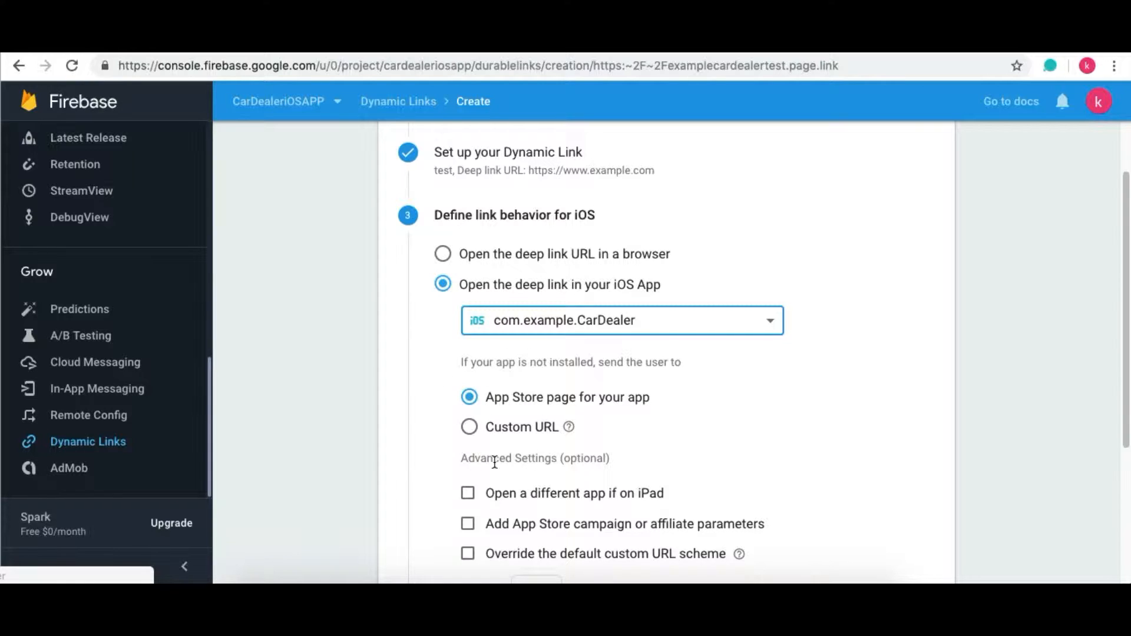
scroll("down", 3)
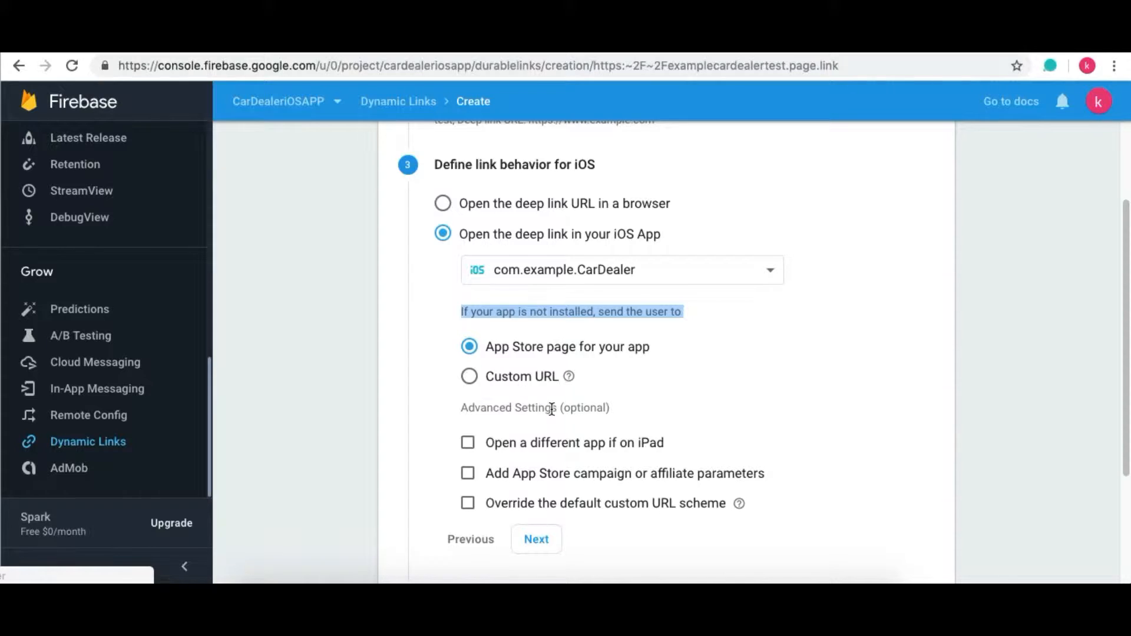
scroll("down", 3)
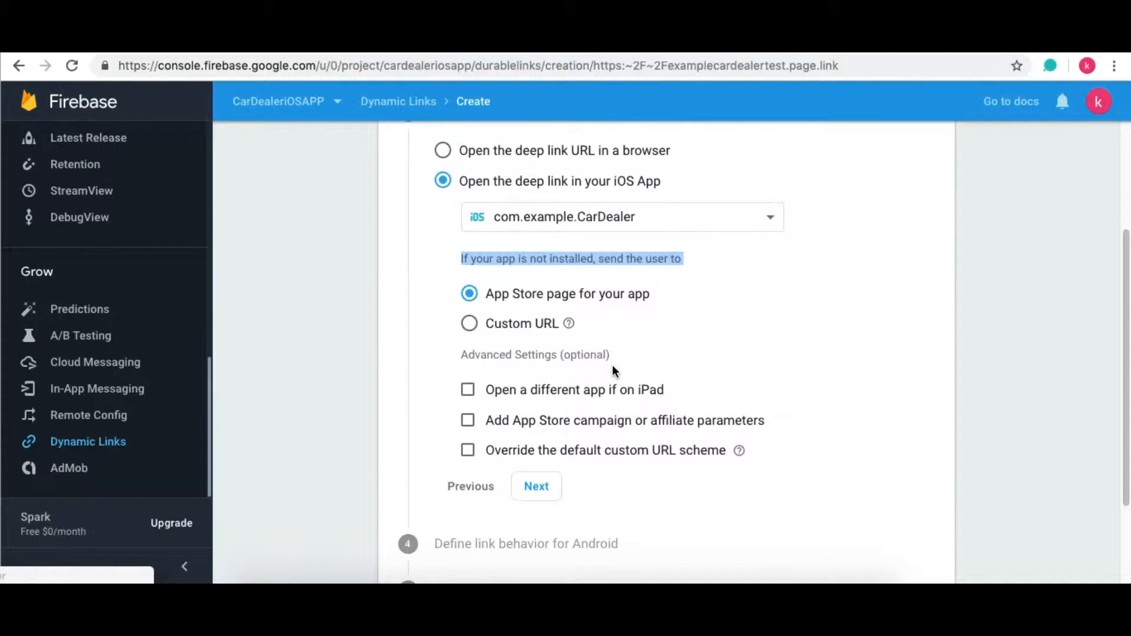
mouse_move(679, 408)
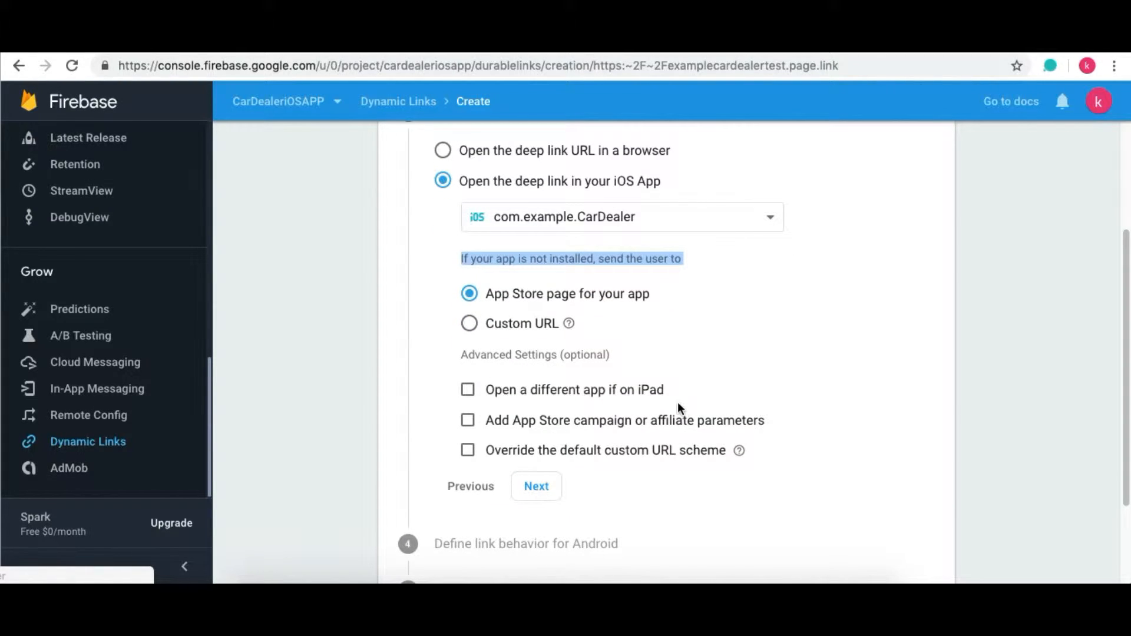
mouse_move(687, 319)
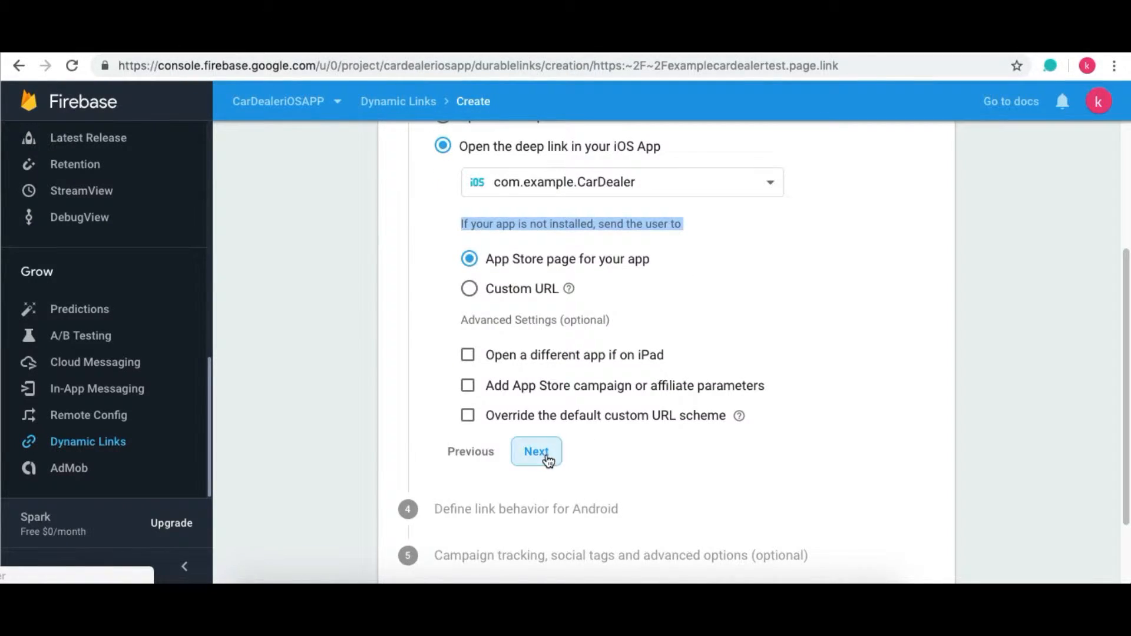
left_click(536, 452)
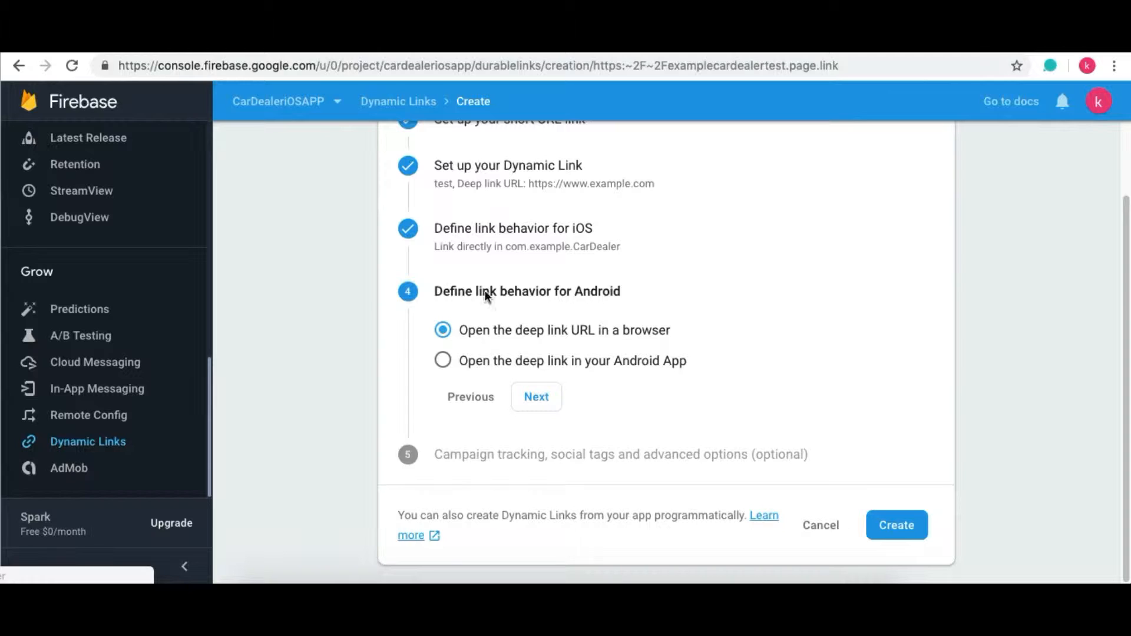
mouse_move(708, 345)
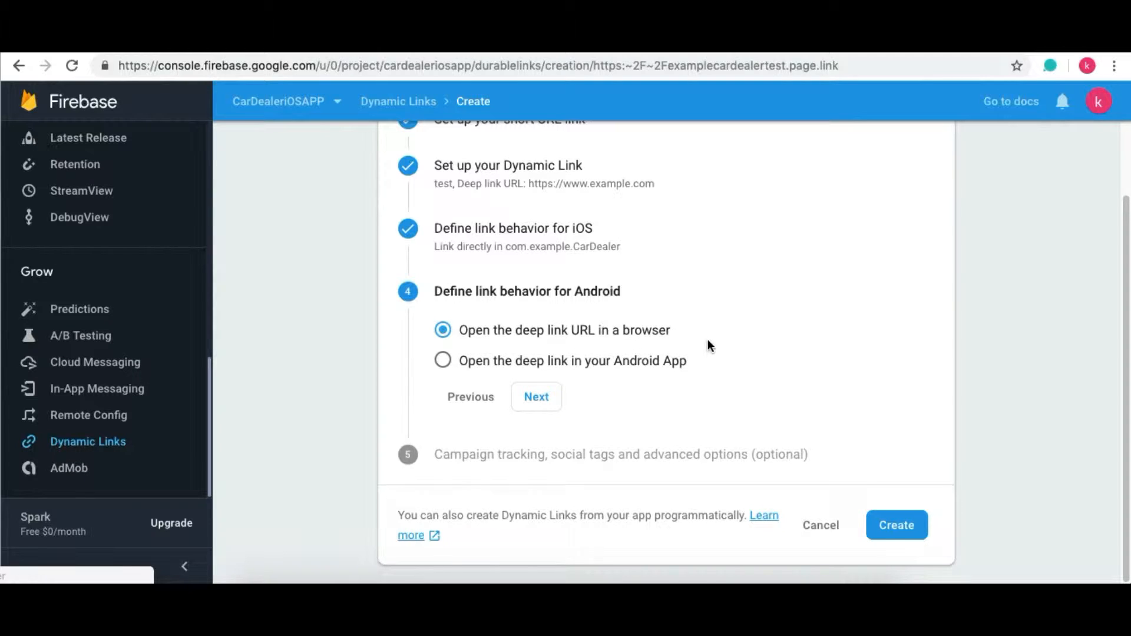
mouse_move(555, 374)
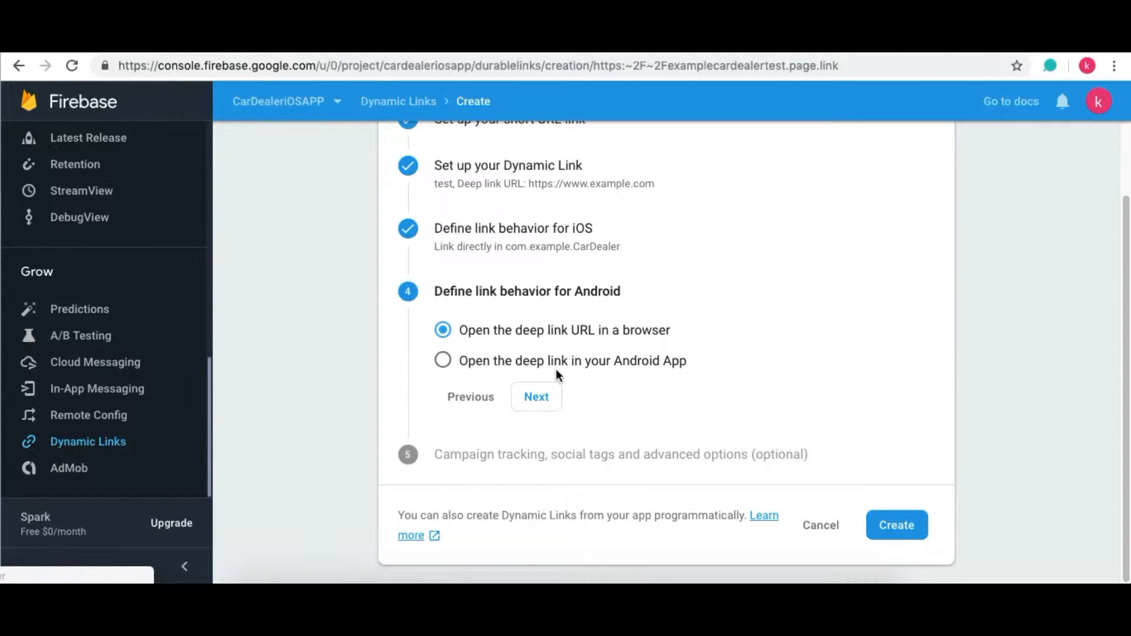
Keep Android links opening in the browser and create the 'test' Dynamic Link.
left_click(442, 361)
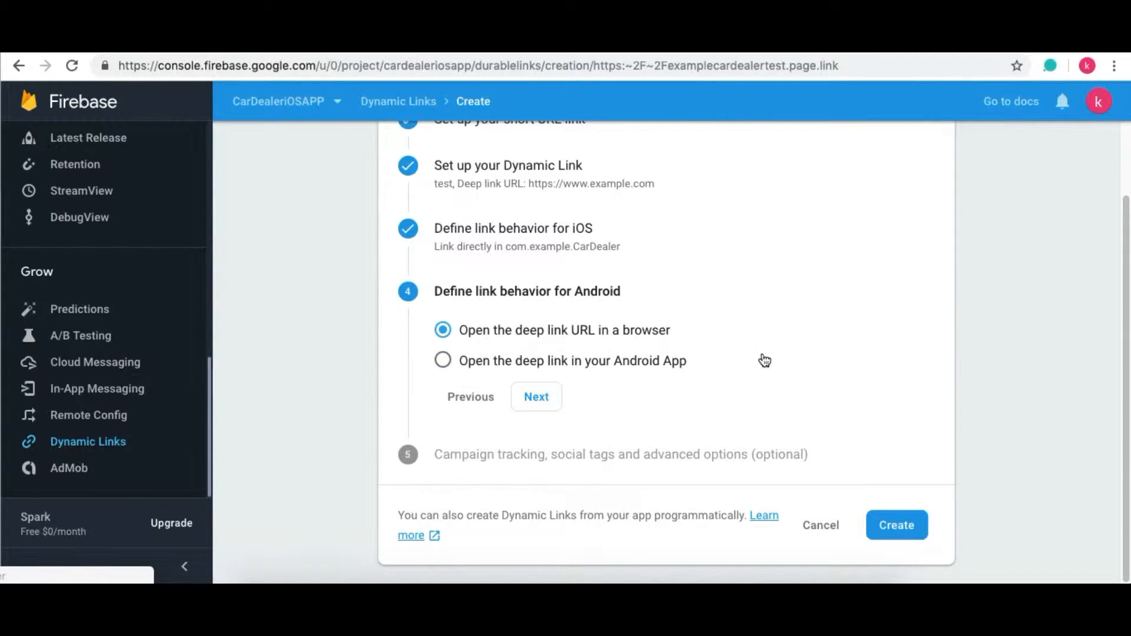
left_click(535, 397)
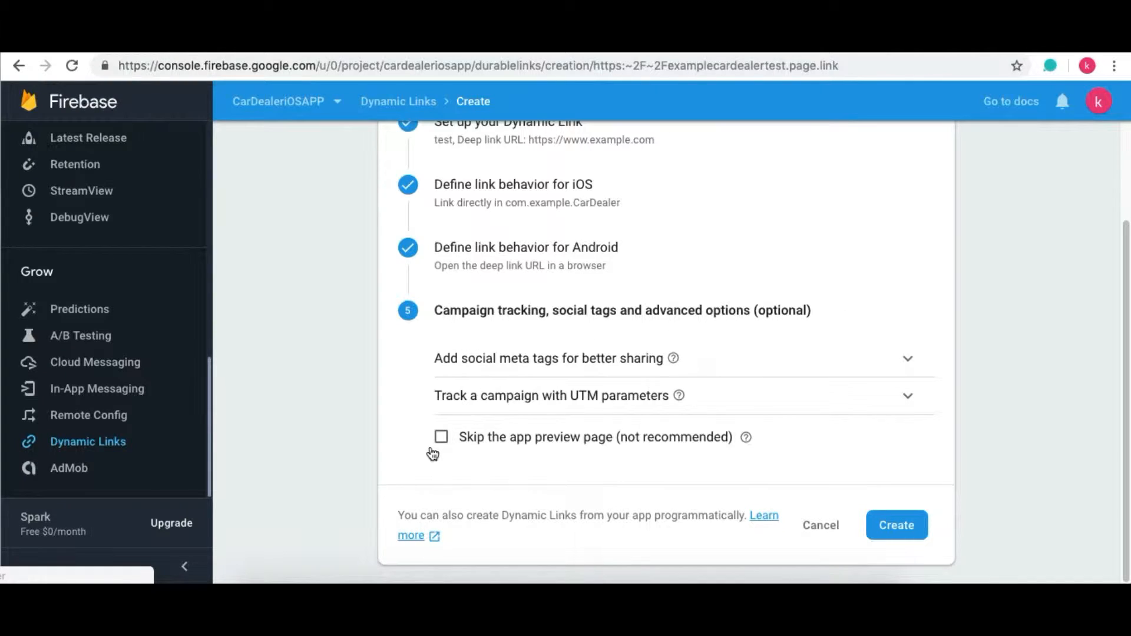
left_click(896, 525)
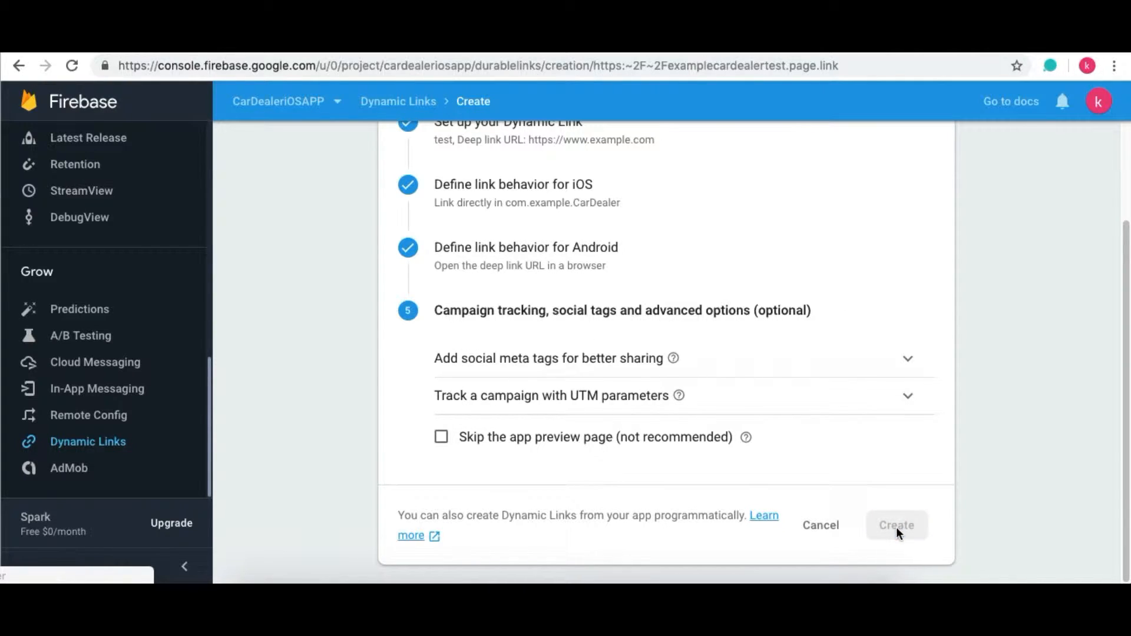
left_click(896, 525)
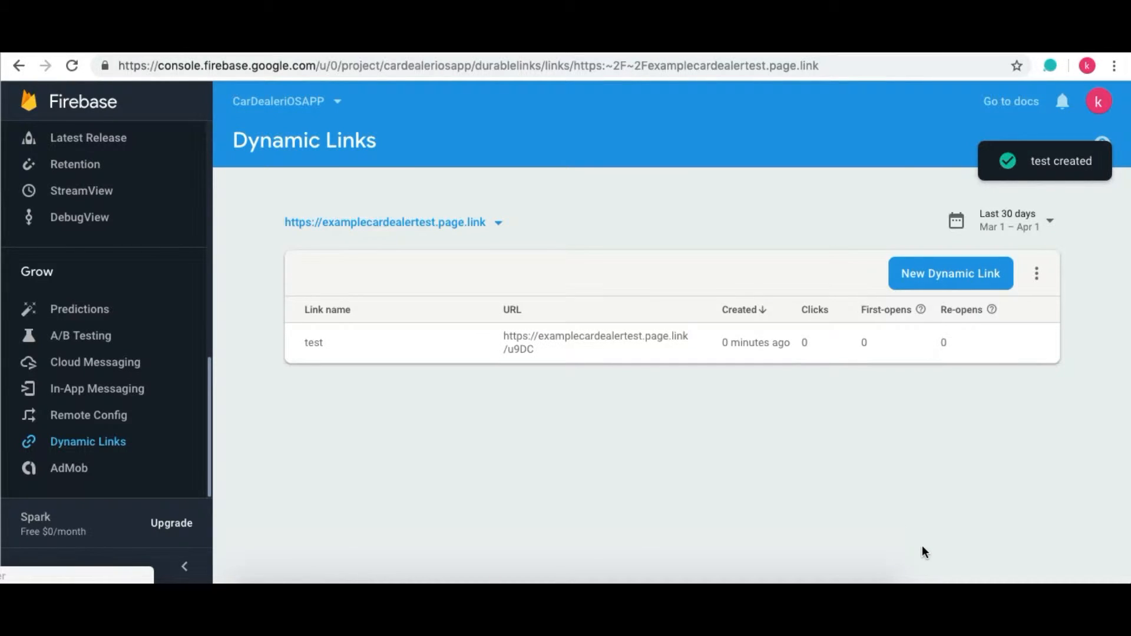
mouse_move(537, 290)
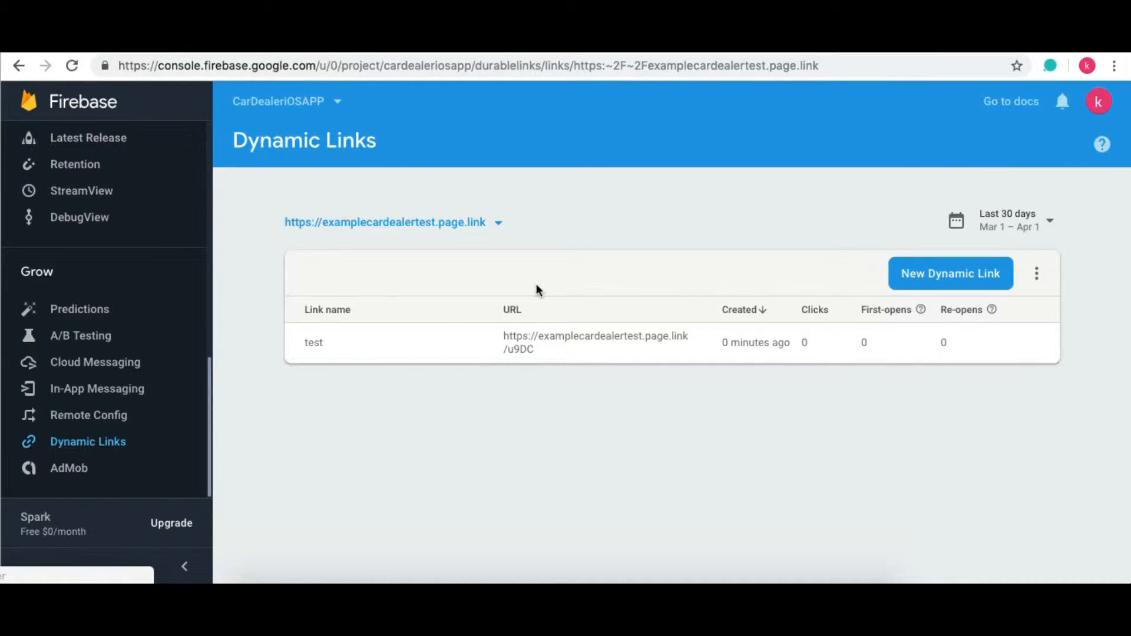
mouse_move(678, 350)
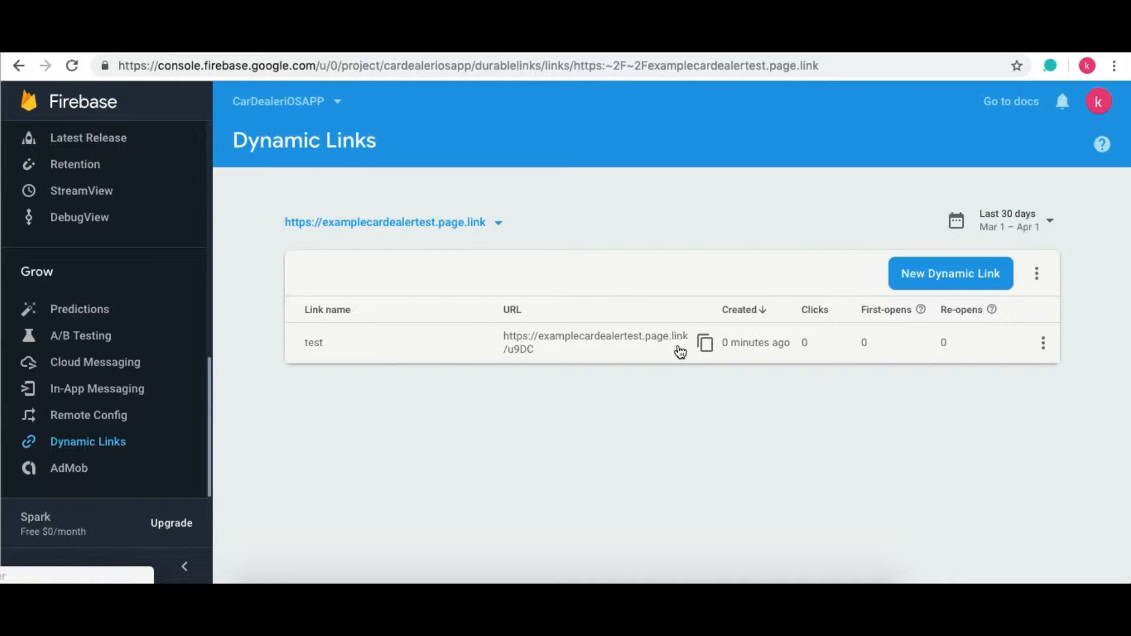
Copy the test link's short URL and open CarDealerApp.xcworkspace in Xcode.
left_click(705, 343)
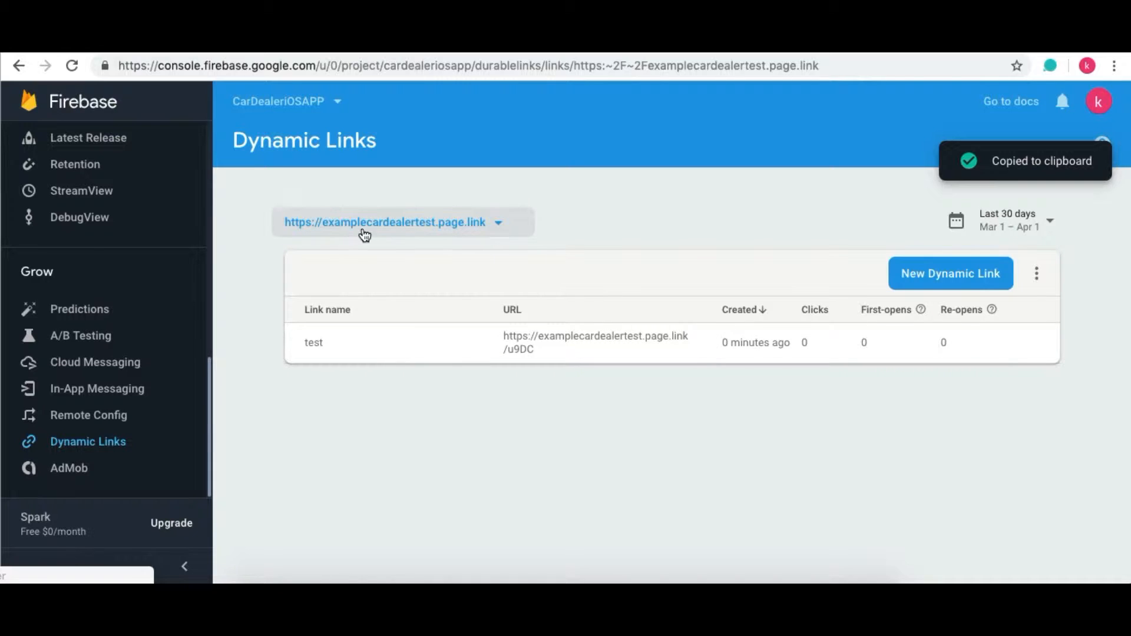
mouse_move(701, 352)
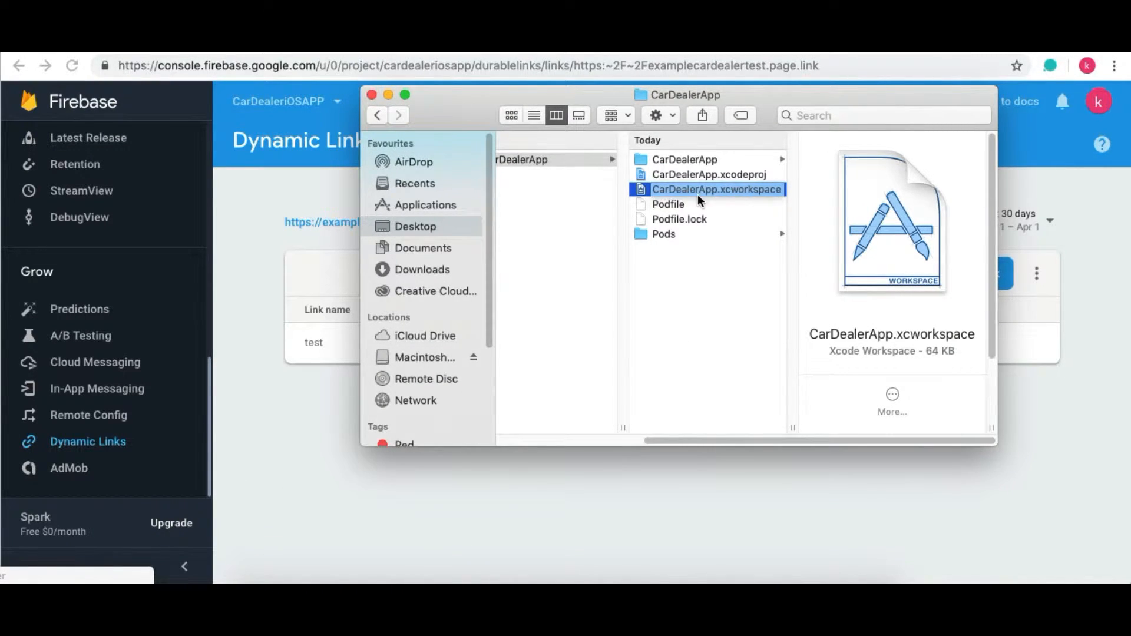
double_click(714, 189)
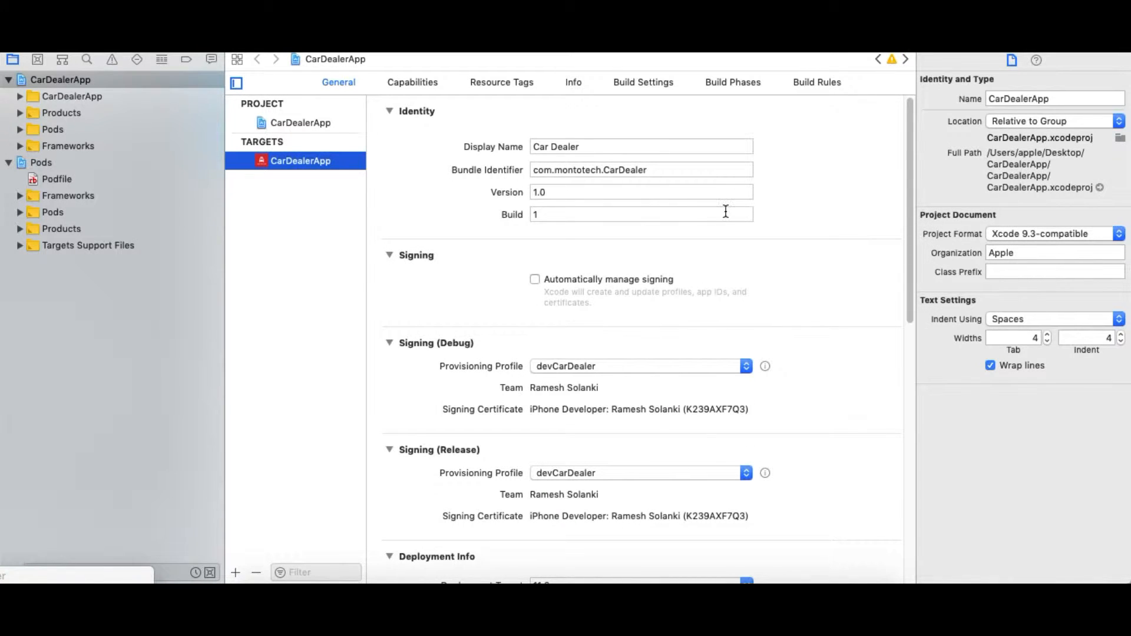
Expand CarDealerApp > HelperClasses > Constants to reach GlobalConstants.swift.
left_click(20, 95)
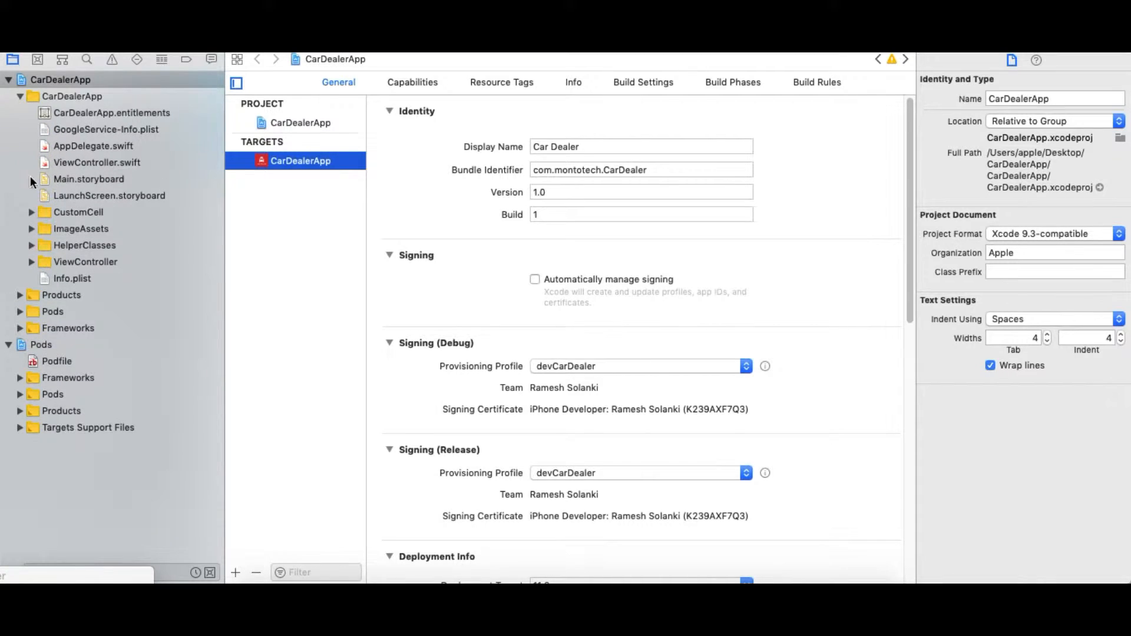
mouse_move(33, 249)
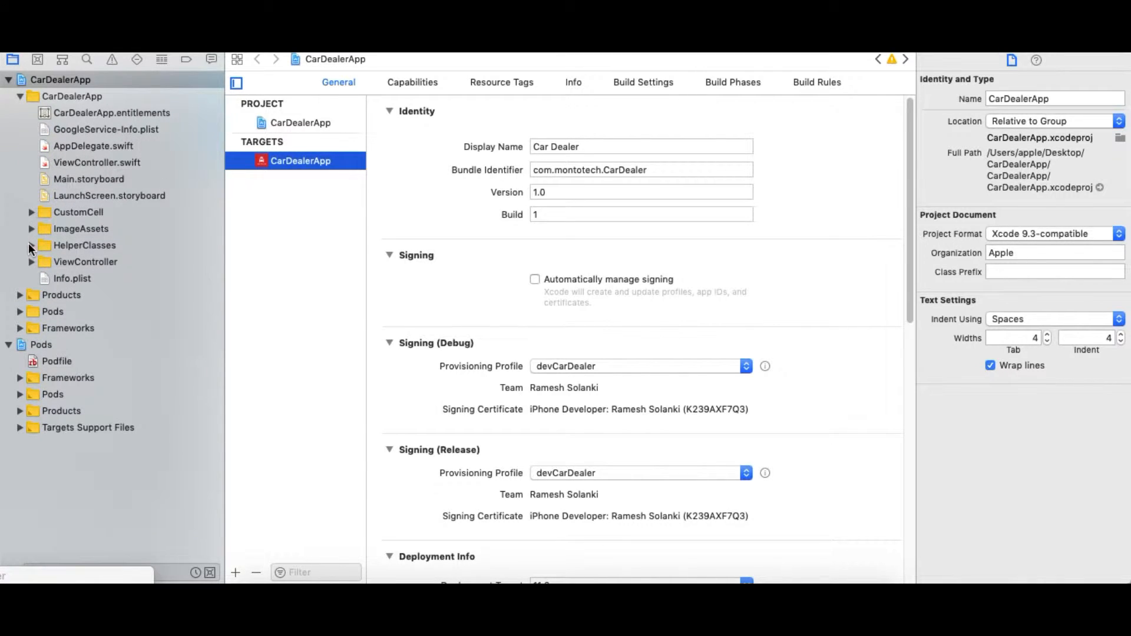
left_click(30, 245)
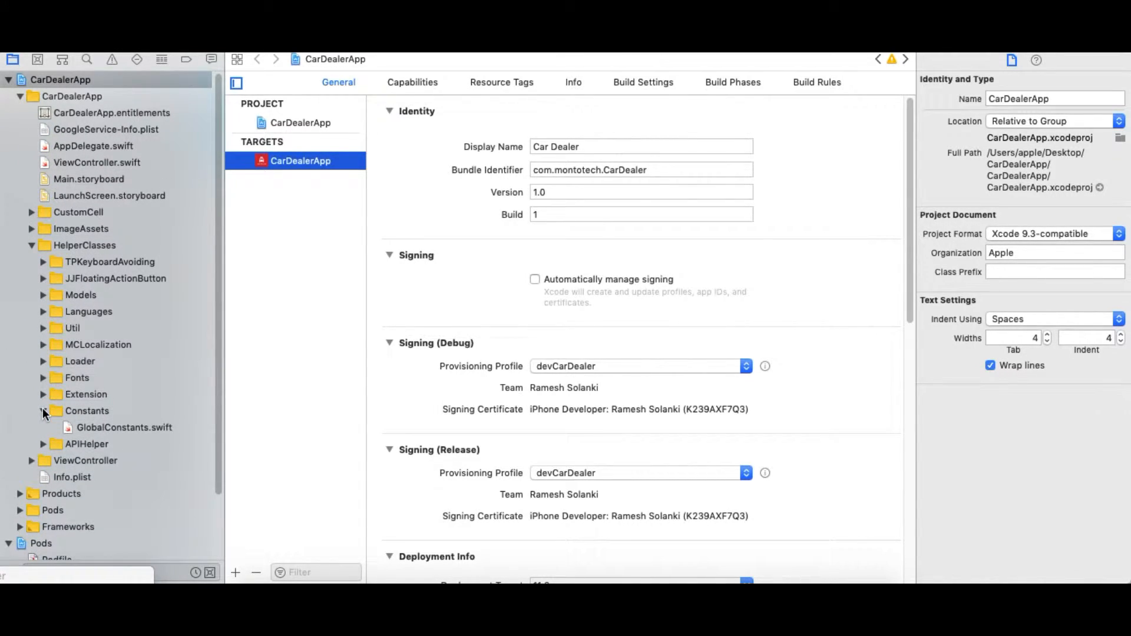
left_click(123, 427)
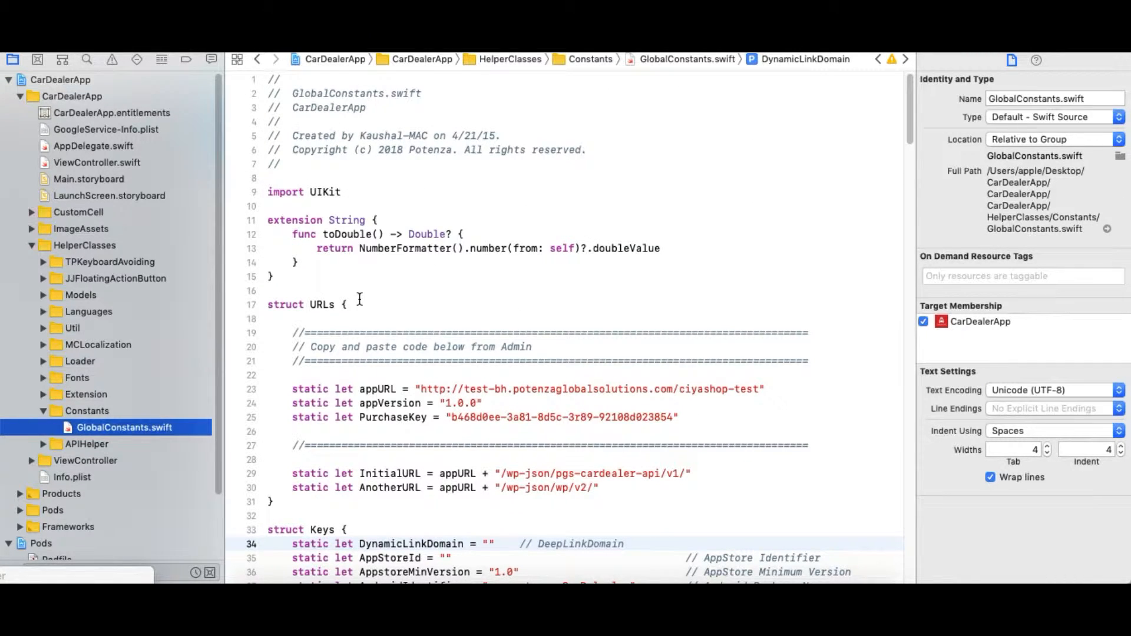
Paste the link into DynamicLinkDomain, trim the /u9DC path, and select the domain for copying.
scroll("down", 3)
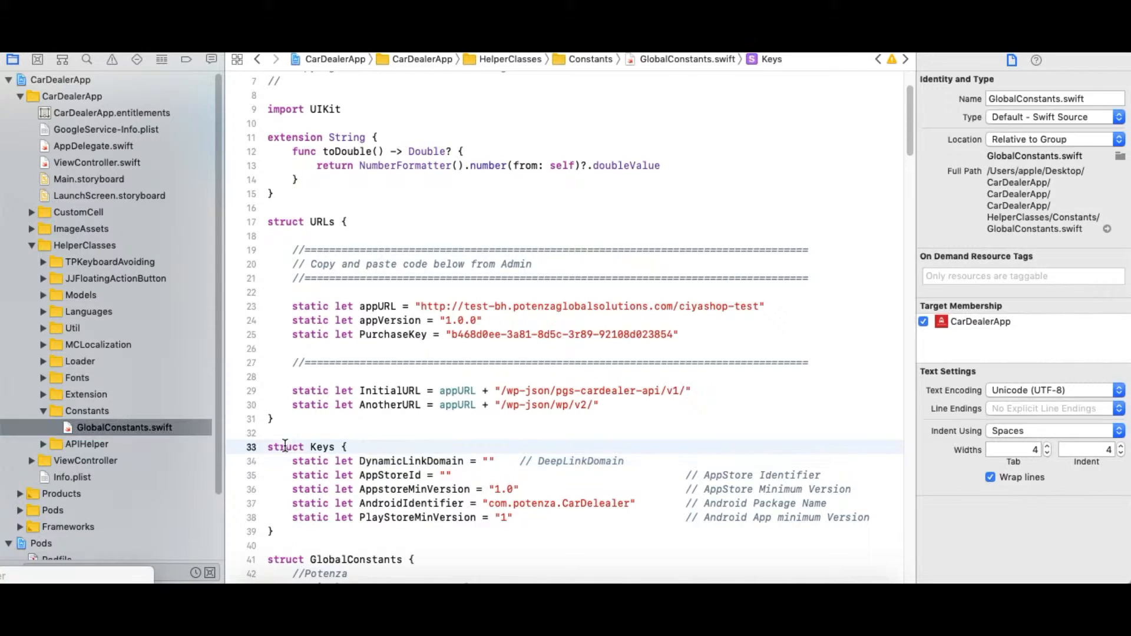
double_click(411, 460)
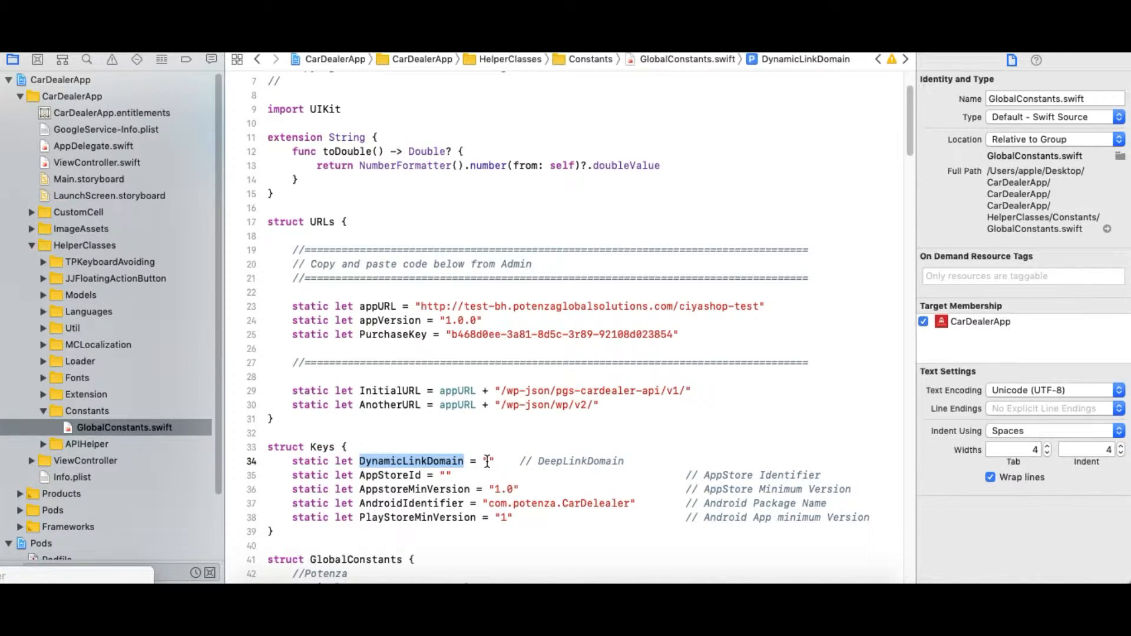
right_click(483, 460)
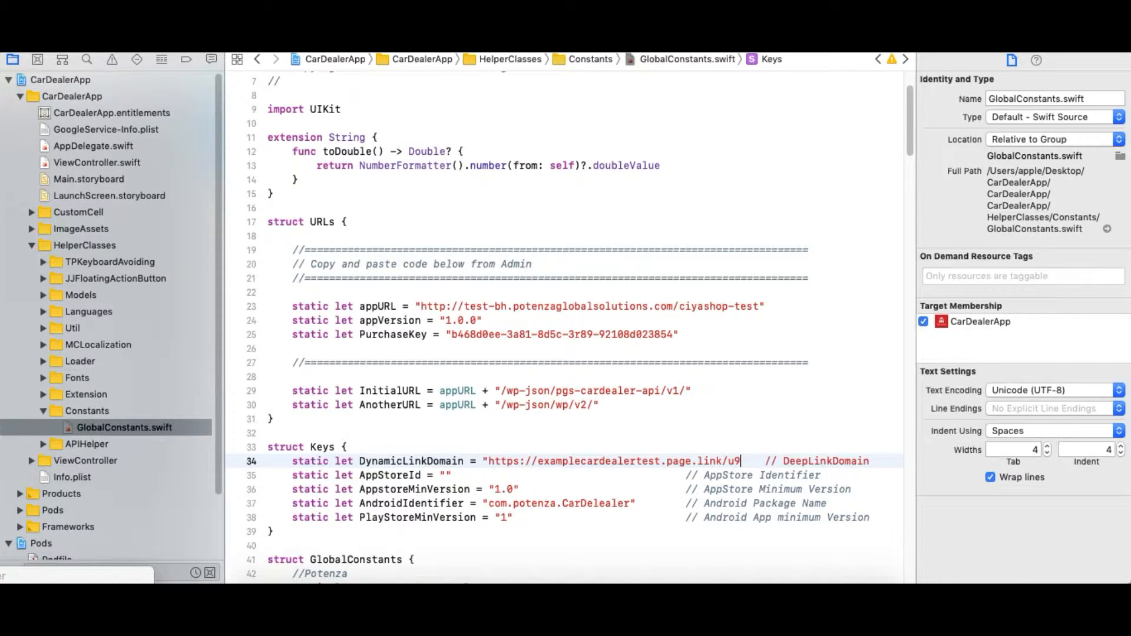
key("Backspace")
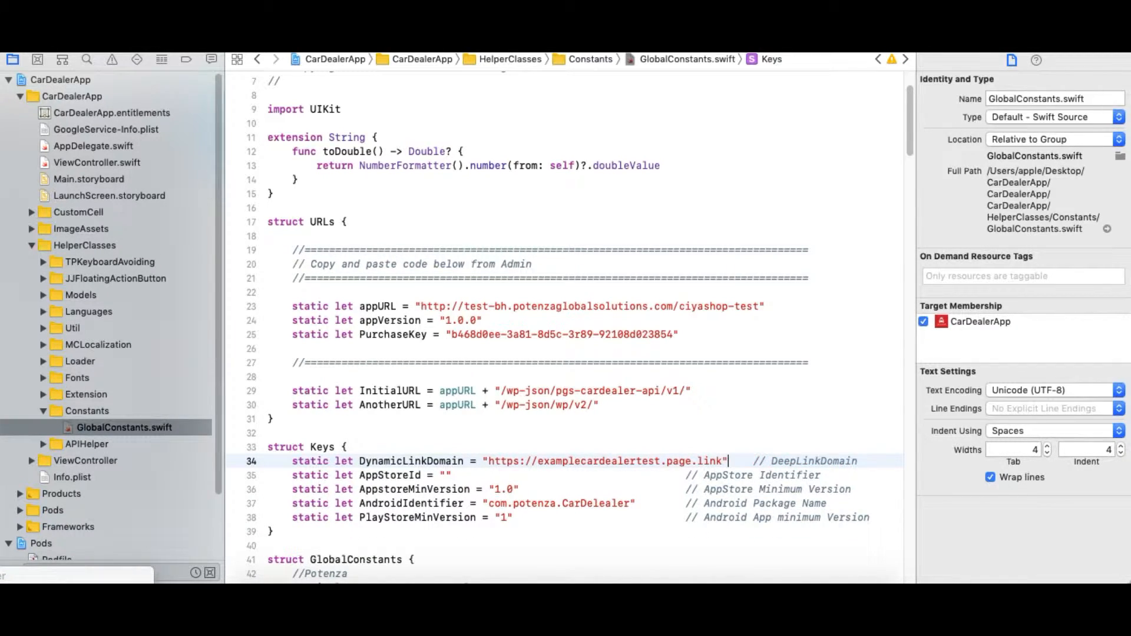
double_click(599, 461)
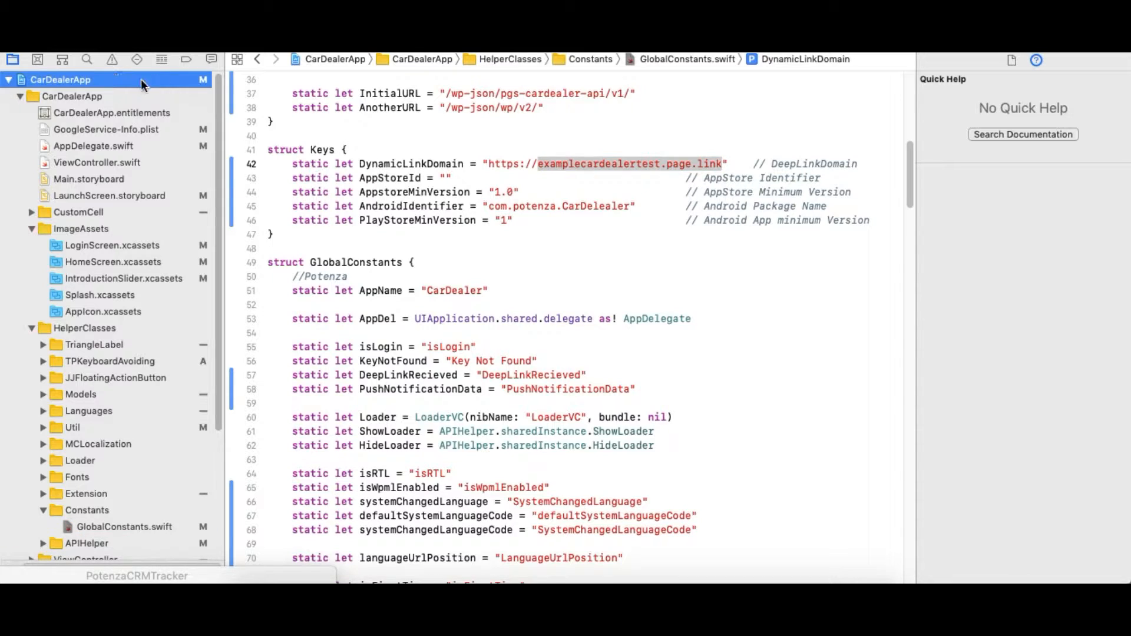
Show the CarDealerApp target's Capabilities with Associated Domains listing applinks:cardealer.page.link.
left_click(60, 79)
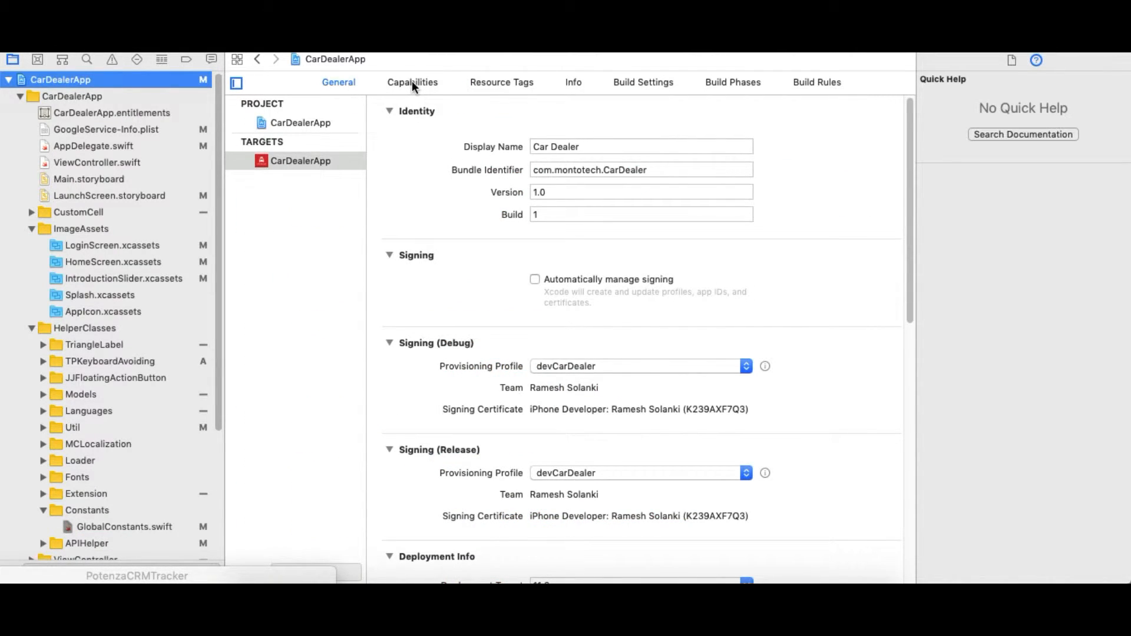
left_click(413, 81)
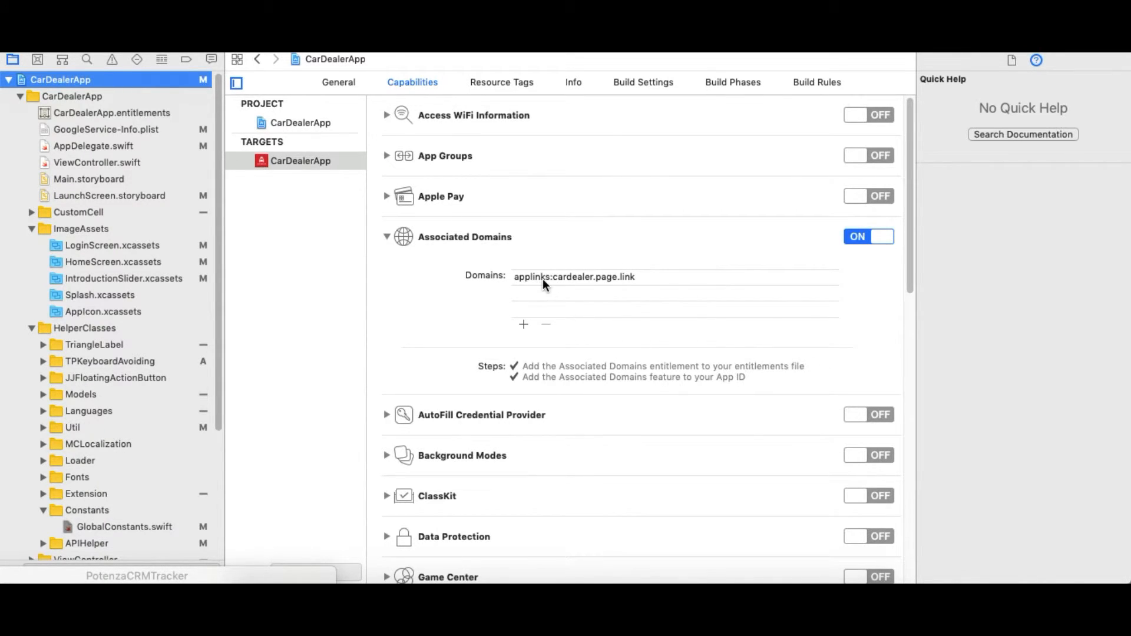
Replace cardealer.page.link in the Associated Domains entry with examplecardealertest.page.link.
double_click(574, 275)
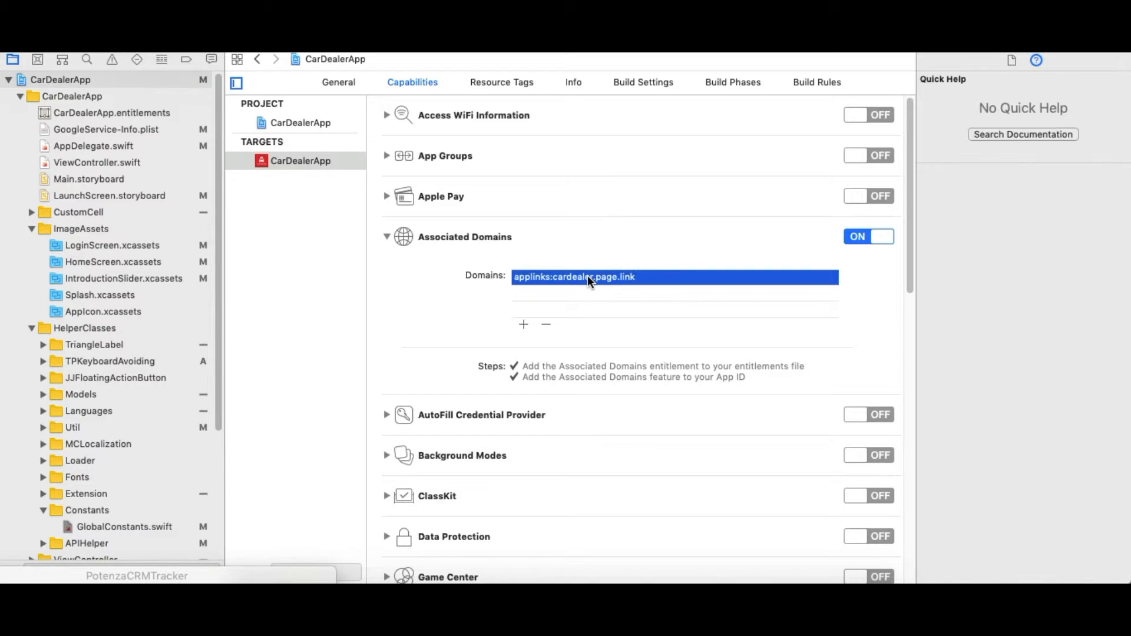
left_click(554, 276)
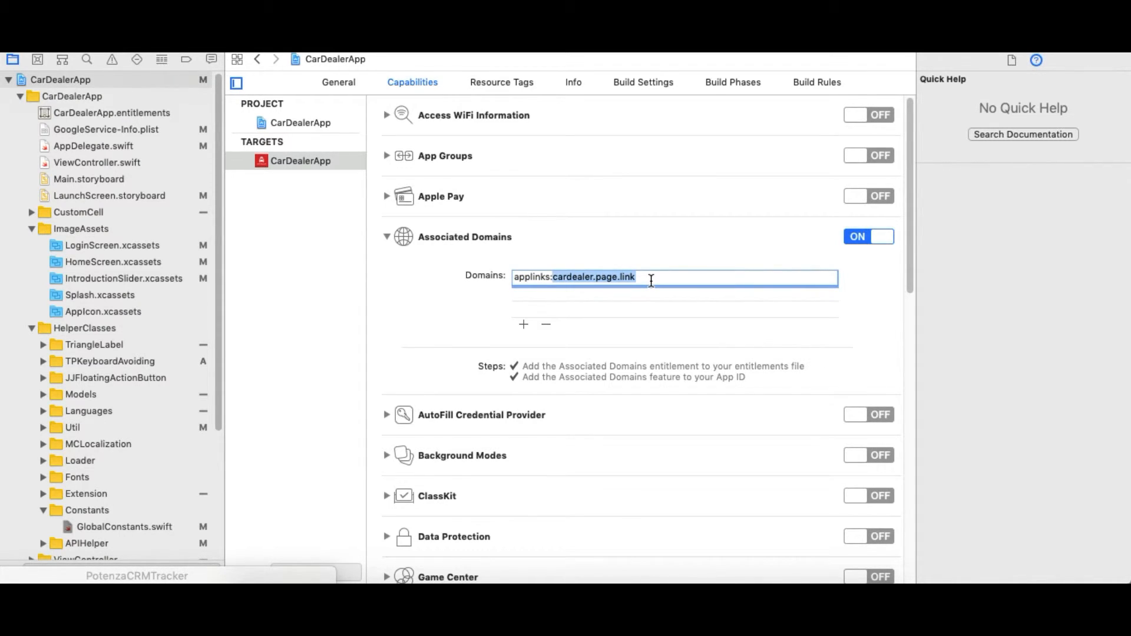
mouse_move(596, 277)
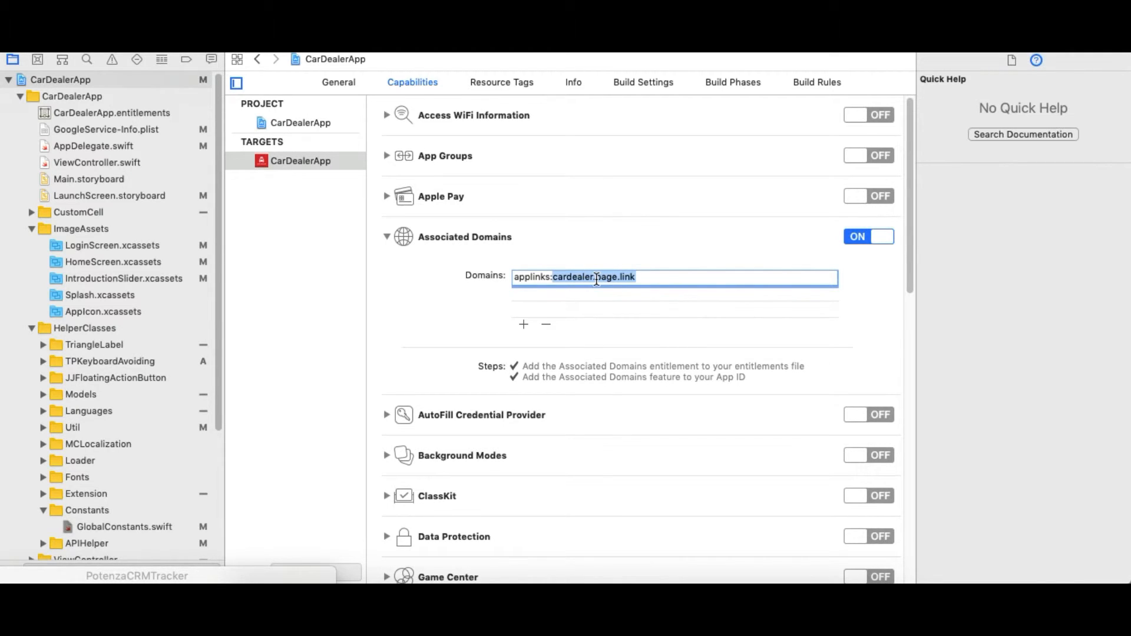
right_click(595, 277)
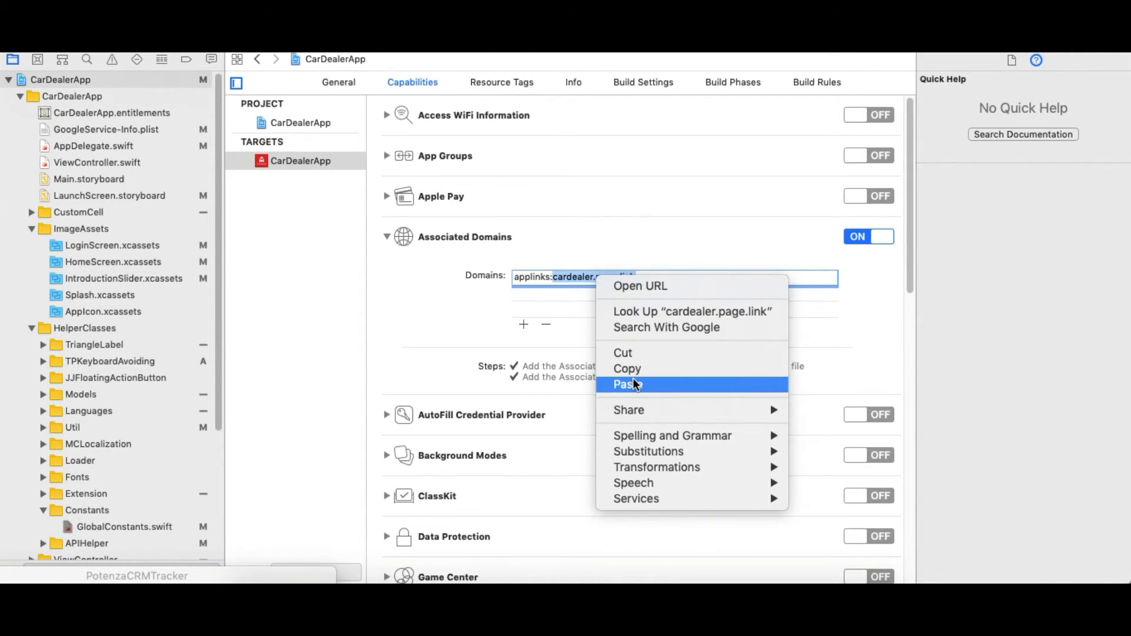
left_click(626, 384)
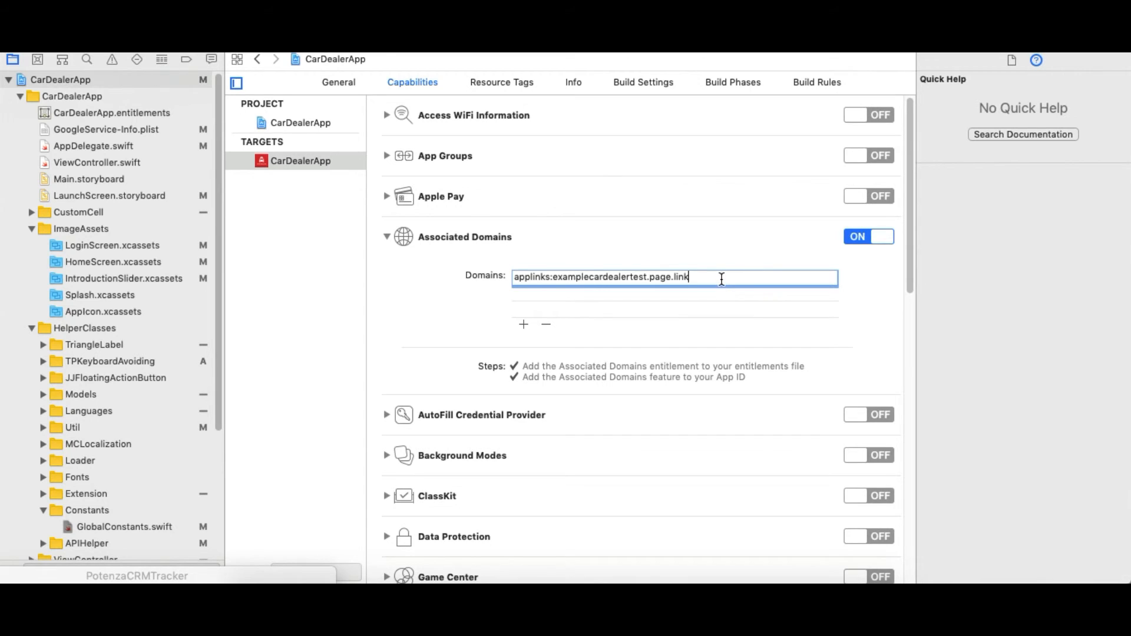
mouse_move(718, 301)
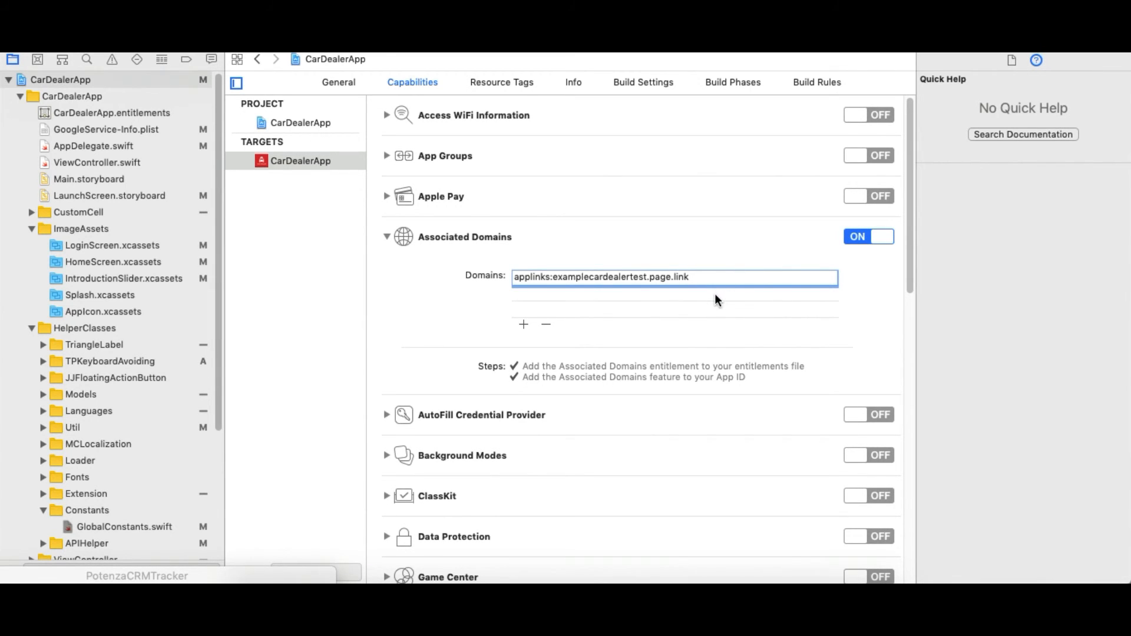